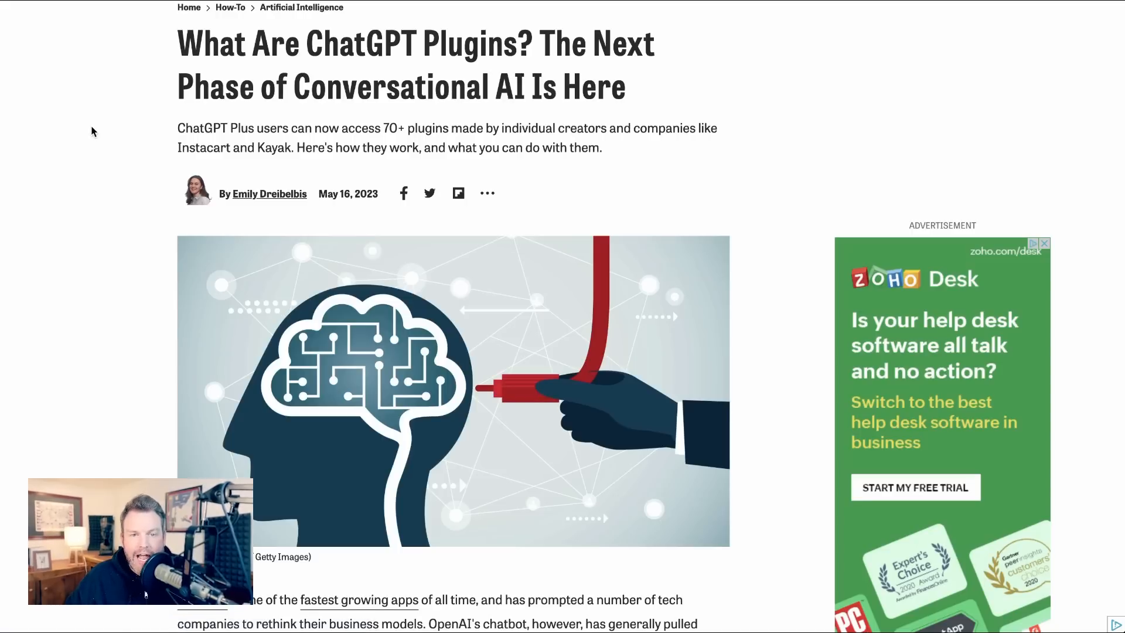
{"action": "mouse_move", "coordinate": [75, 239]}
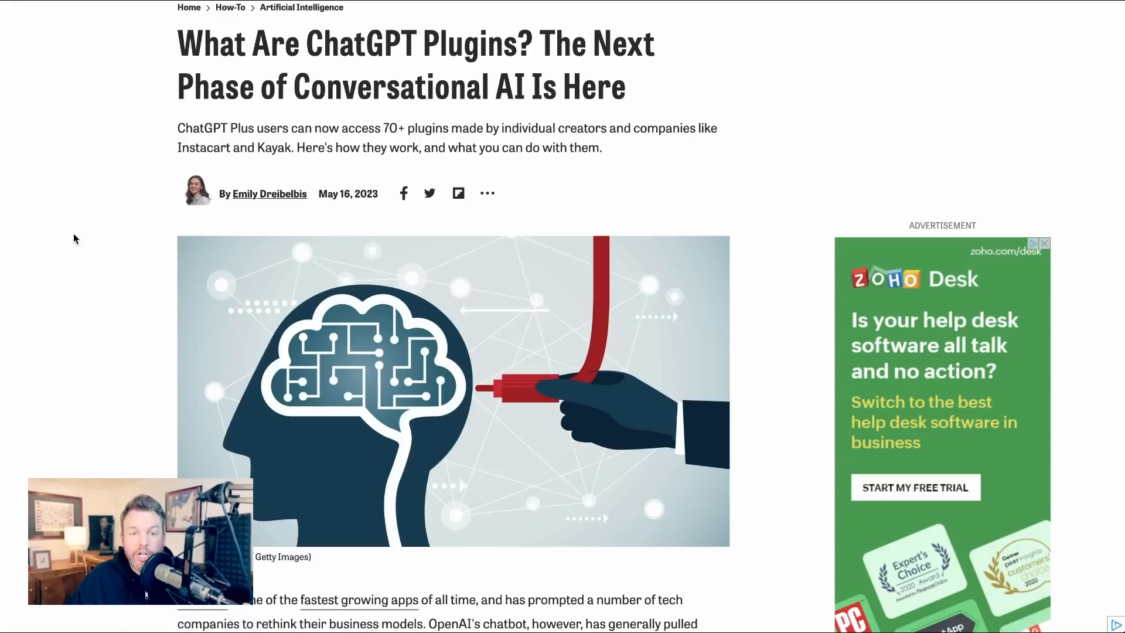
Scroll through the PCMag plugins article before switching to the new GPT-4 chat
{"action": "scroll", "scroll_direction": "down", "scroll_amount": 3}
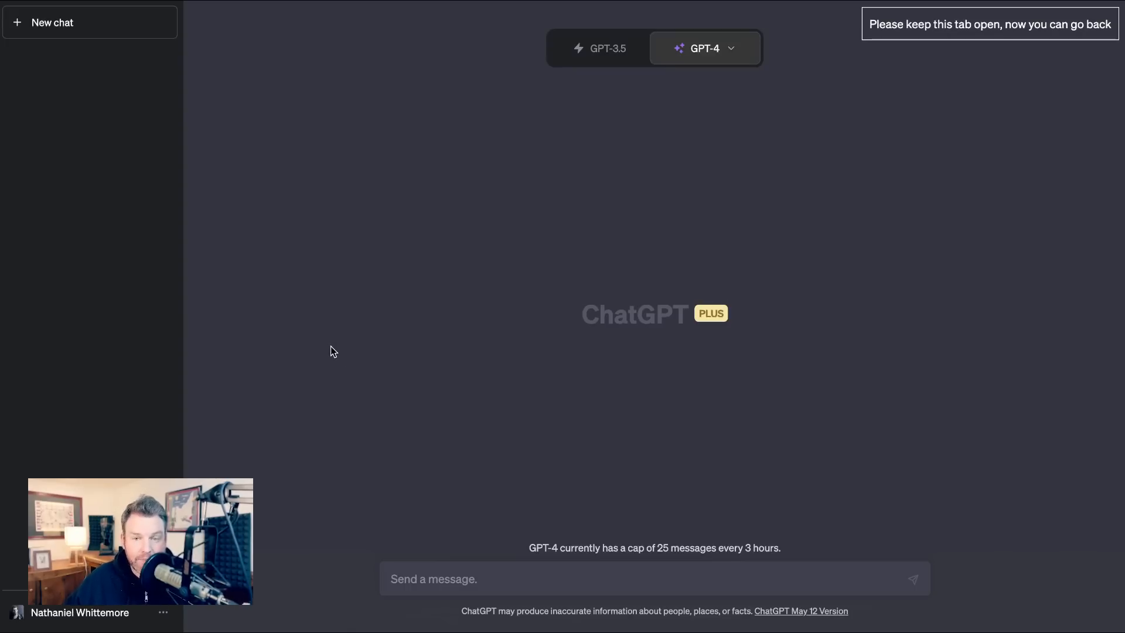
{"action": "mouse_move", "coordinate": [337, 347]}
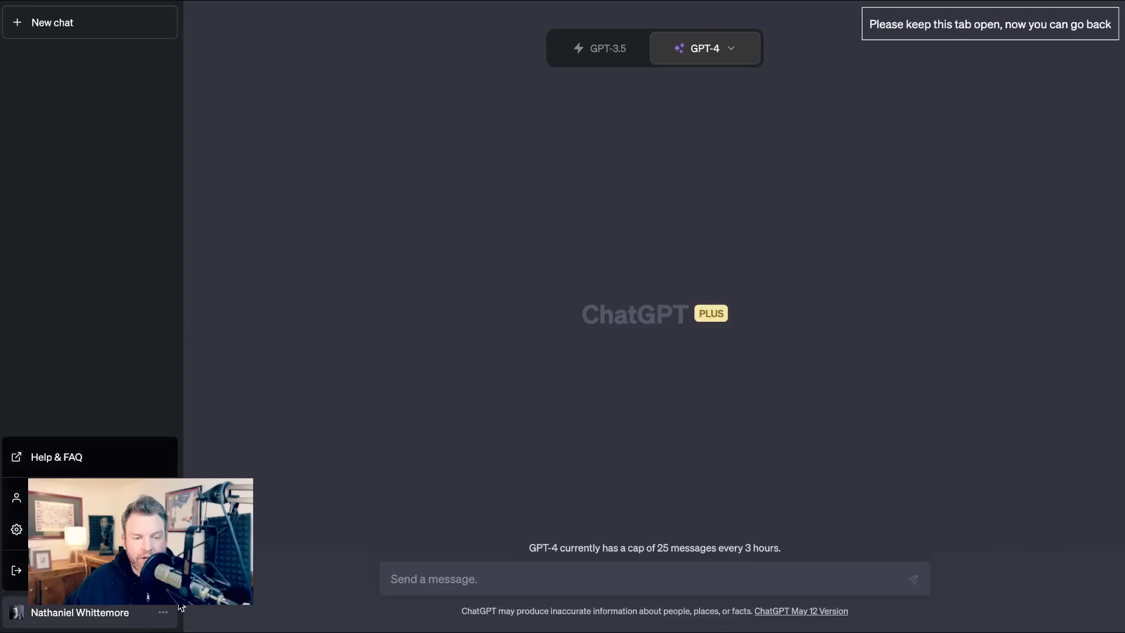
Show the Beta features settings where the Plugins toggle is switched on
{"action": "left_click", "coordinate": [16, 529]}
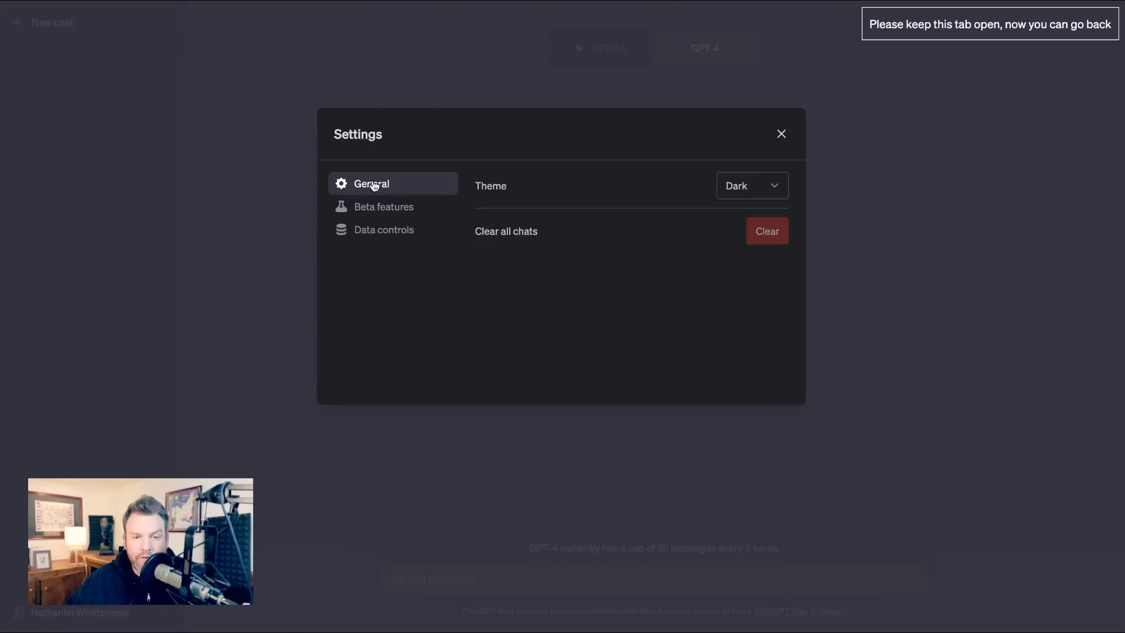
{"action": "left_click", "coordinate": [384, 206]}
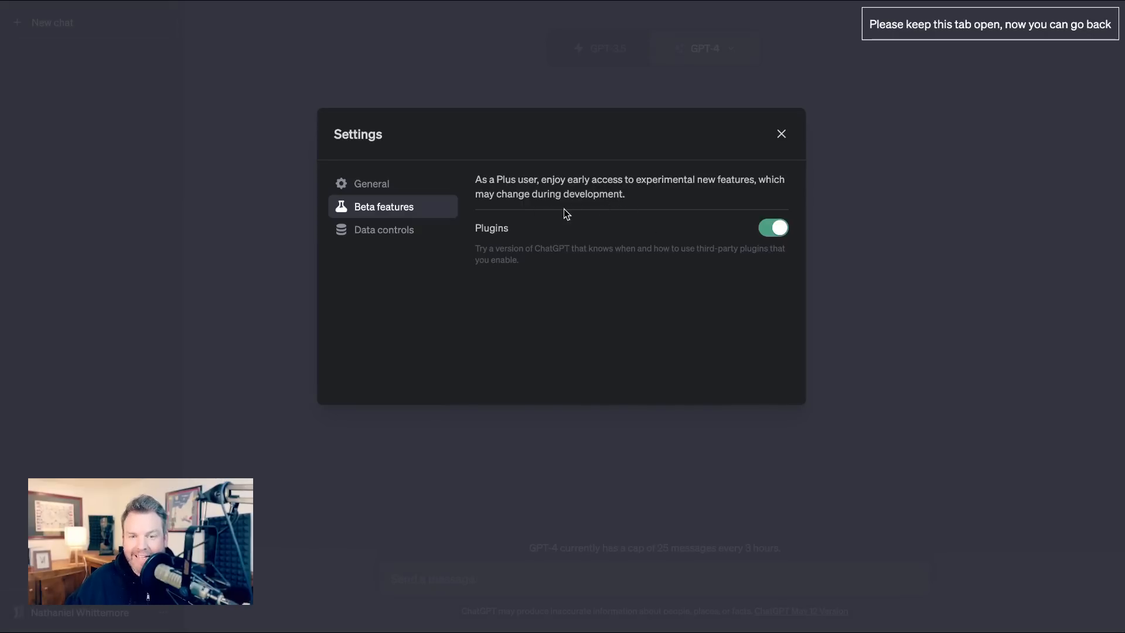
{"action": "mouse_move", "coordinate": [503, 213]}
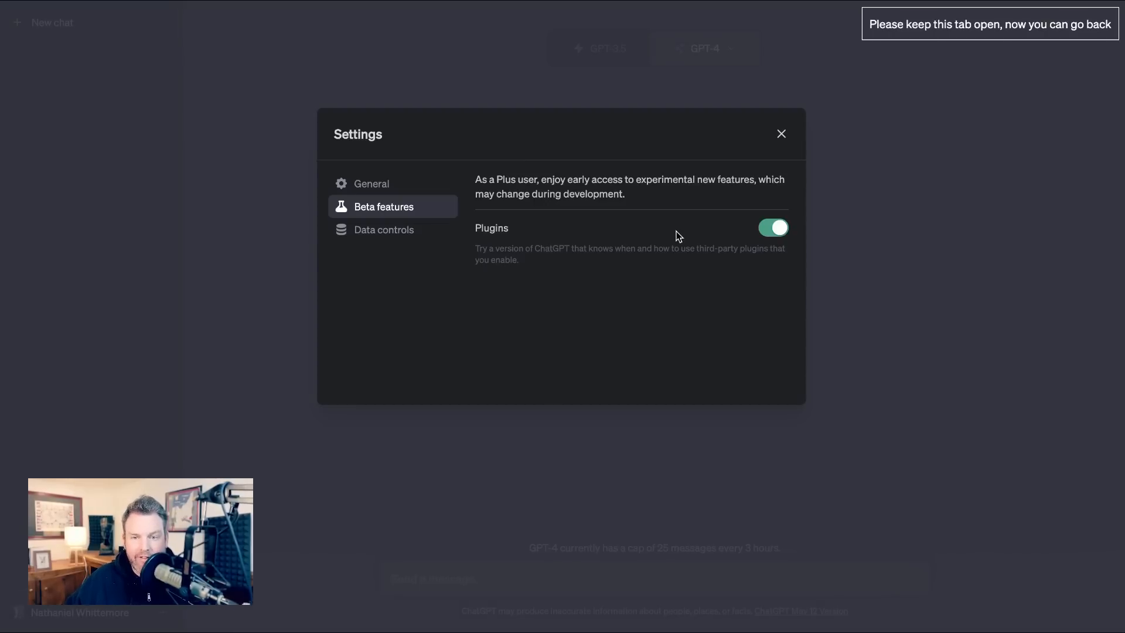
{"action": "mouse_move", "coordinate": [755, 212]}
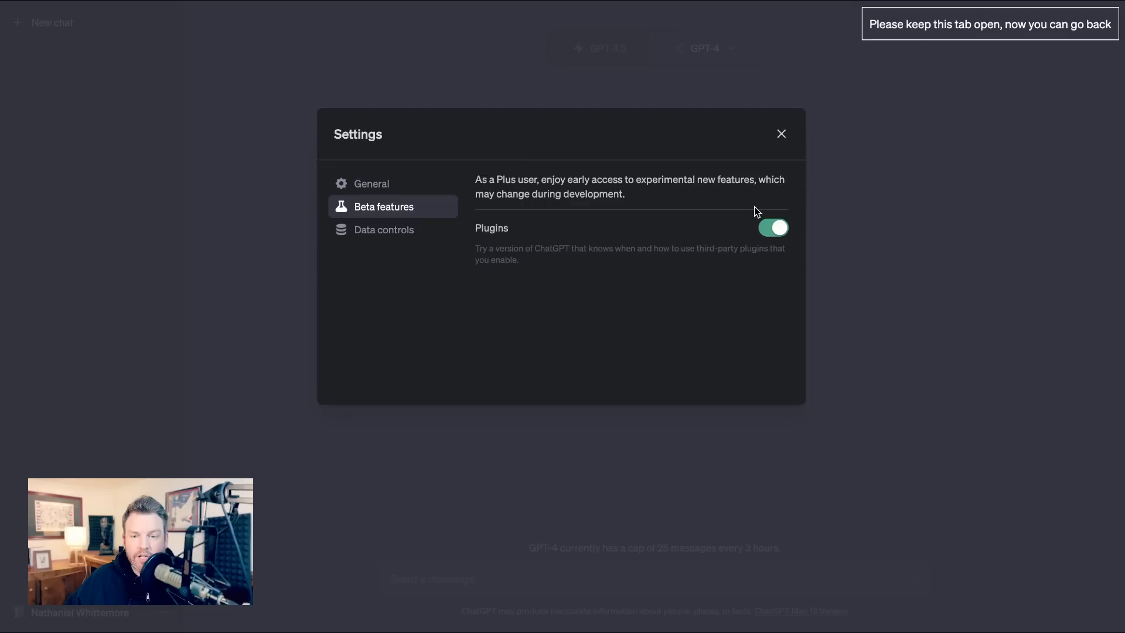
{"action": "mouse_move", "coordinate": [783, 138]}
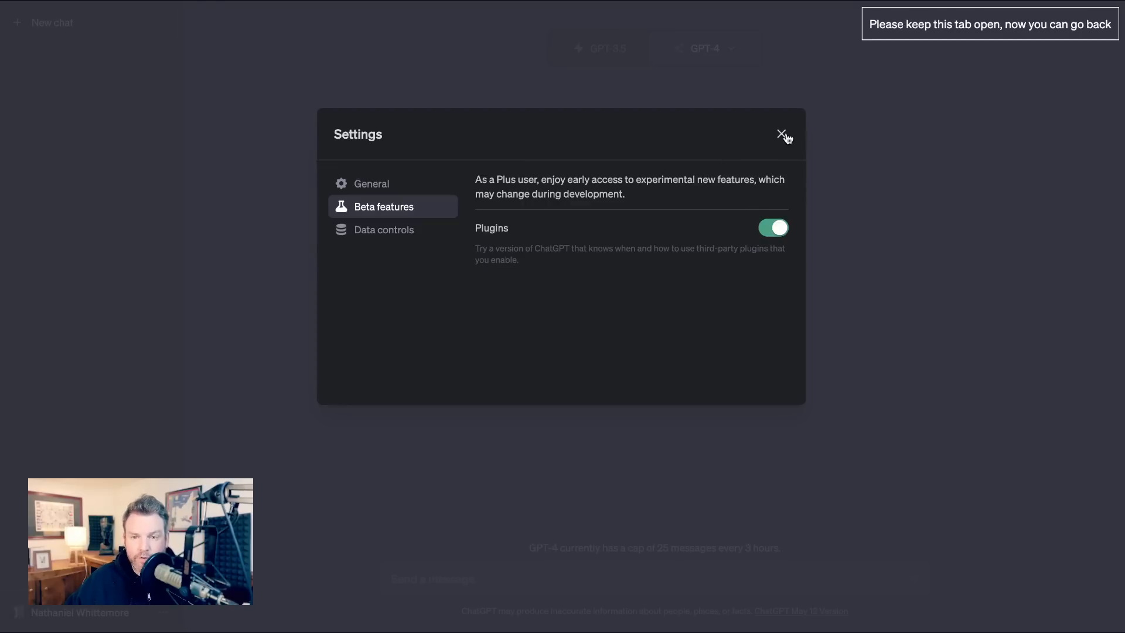
Switch GPT-4 to the Plugins (Beta) model and expand the 'No plugins enabled' list
{"action": "left_click", "coordinate": [781, 133]}
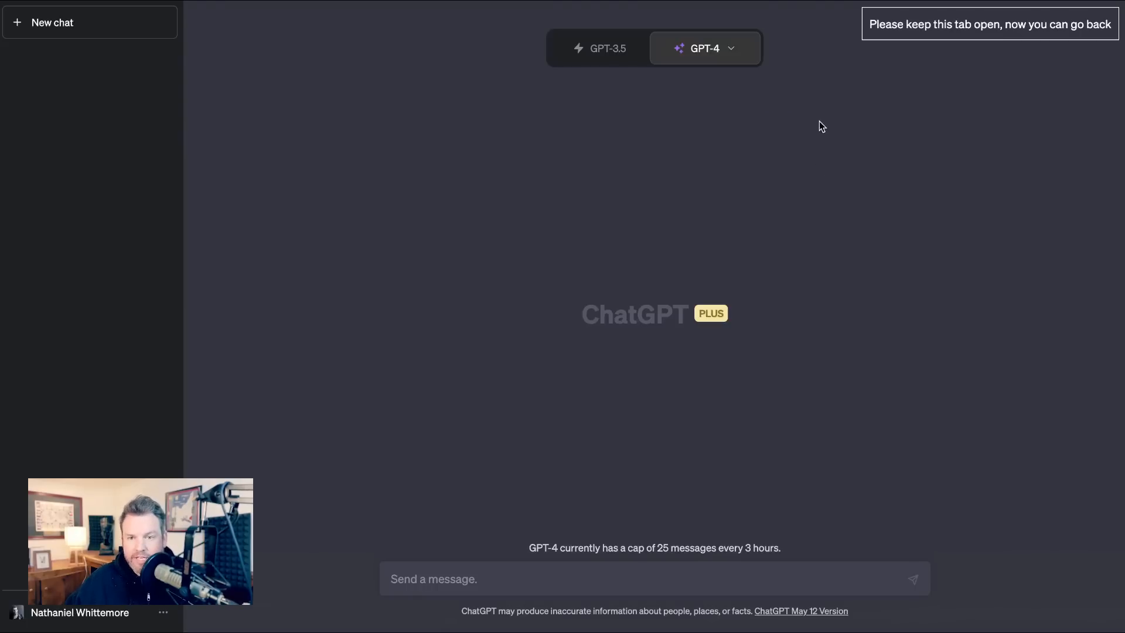
{"action": "left_click", "coordinate": [706, 48]}
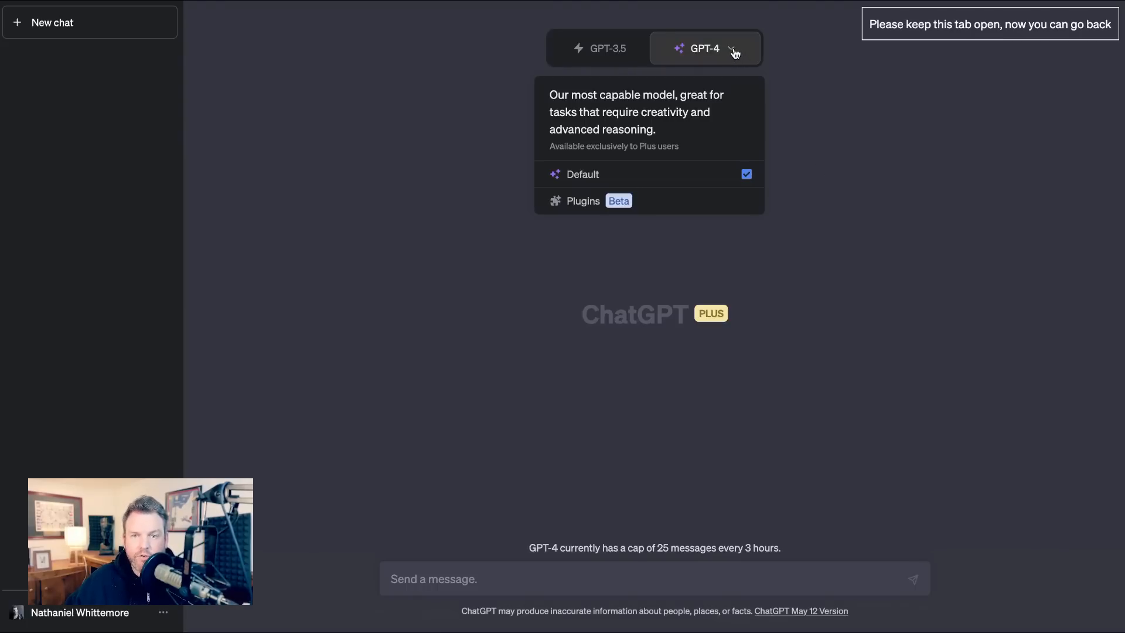
{"action": "left_click", "coordinate": [582, 200]}
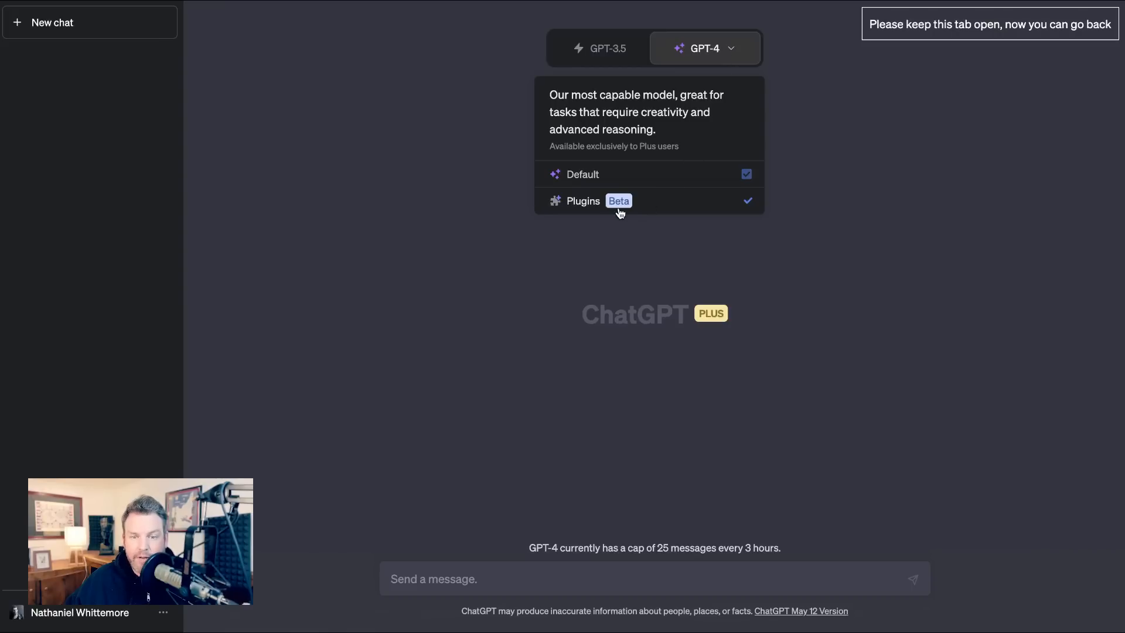
{"action": "left_click", "coordinate": [582, 200]}
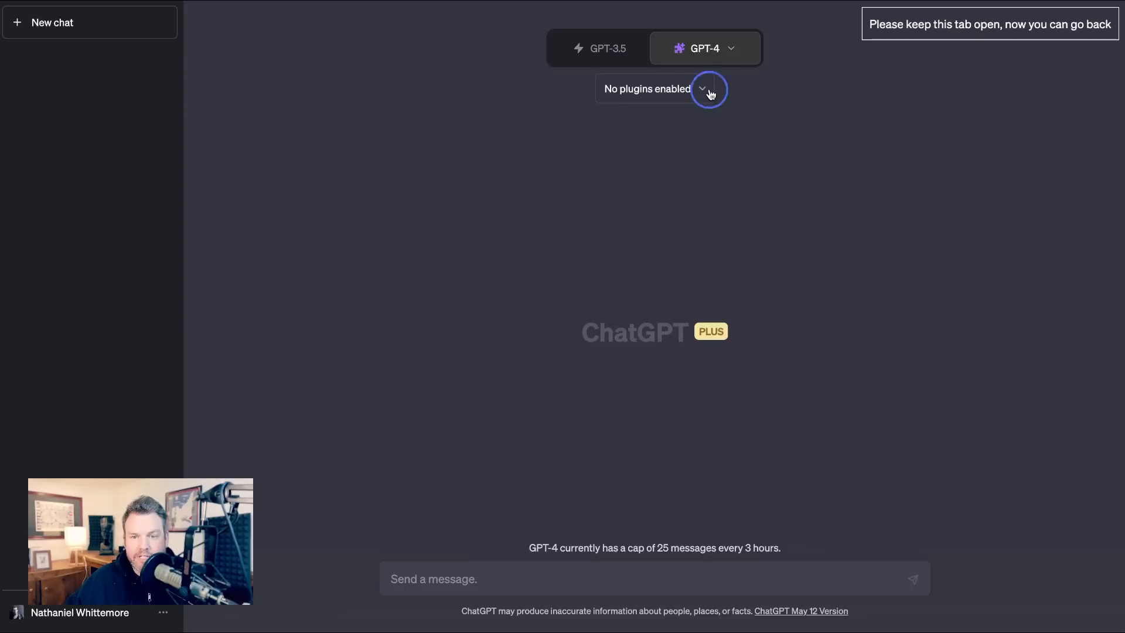
{"action": "left_click", "coordinate": [706, 88]}
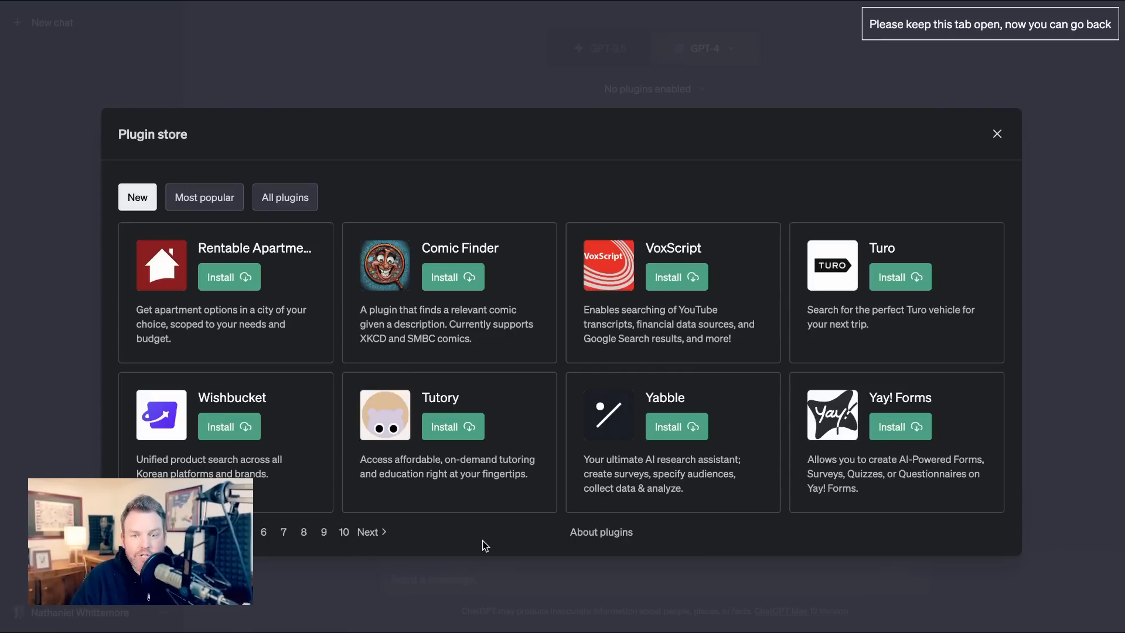
Browse Most popular and All plugins in the store, then install PlaylistAI
{"action": "left_click", "coordinate": [204, 197]}
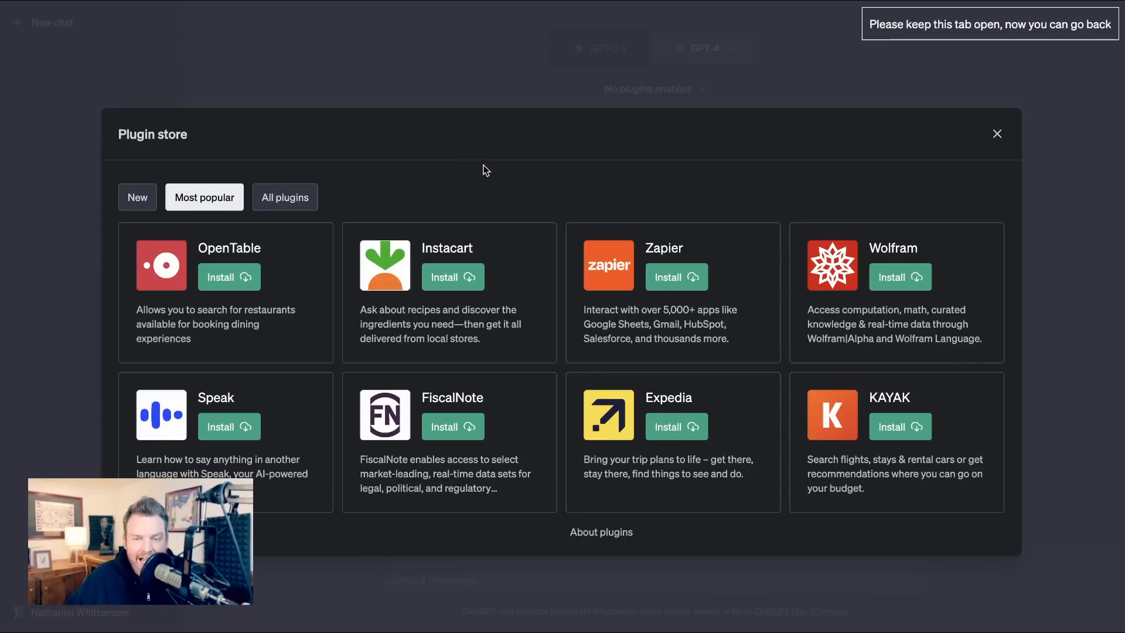
{"action": "left_click", "coordinate": [283, 196]}
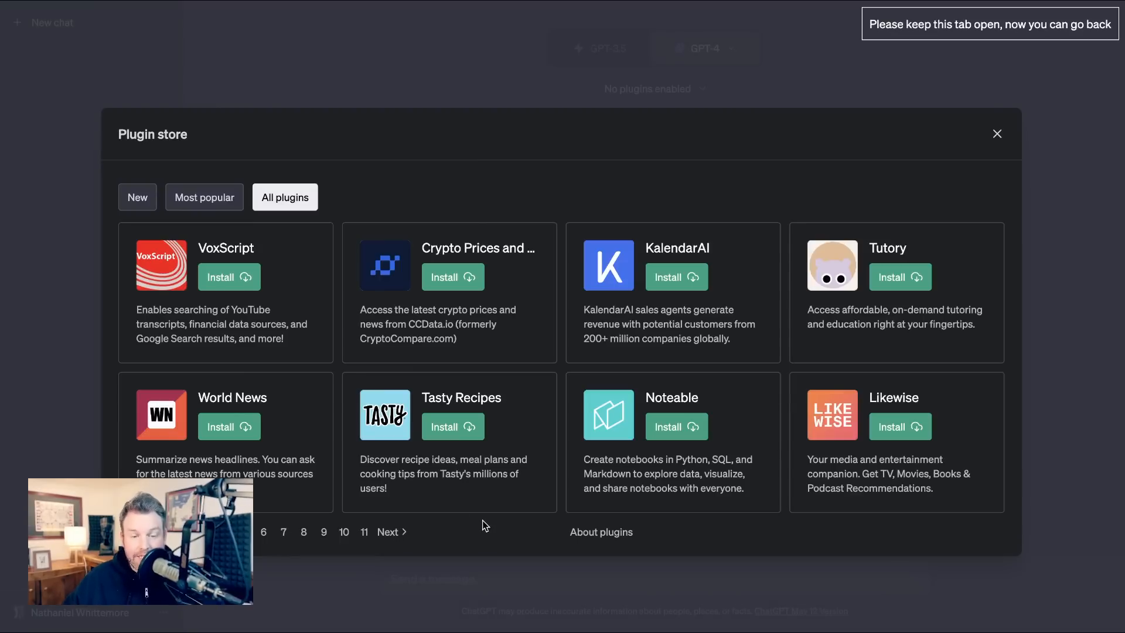
{"action": "mouse_move", "coordinate": [487, 529]}
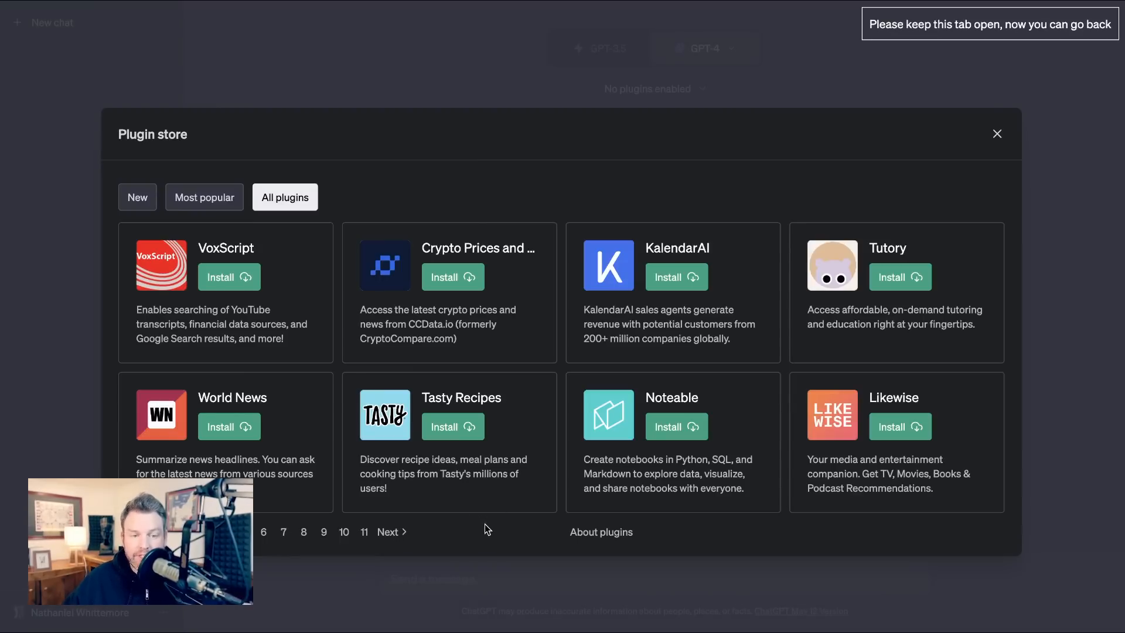
{"action": "mouse_move", "coordinate": [325, 307]}
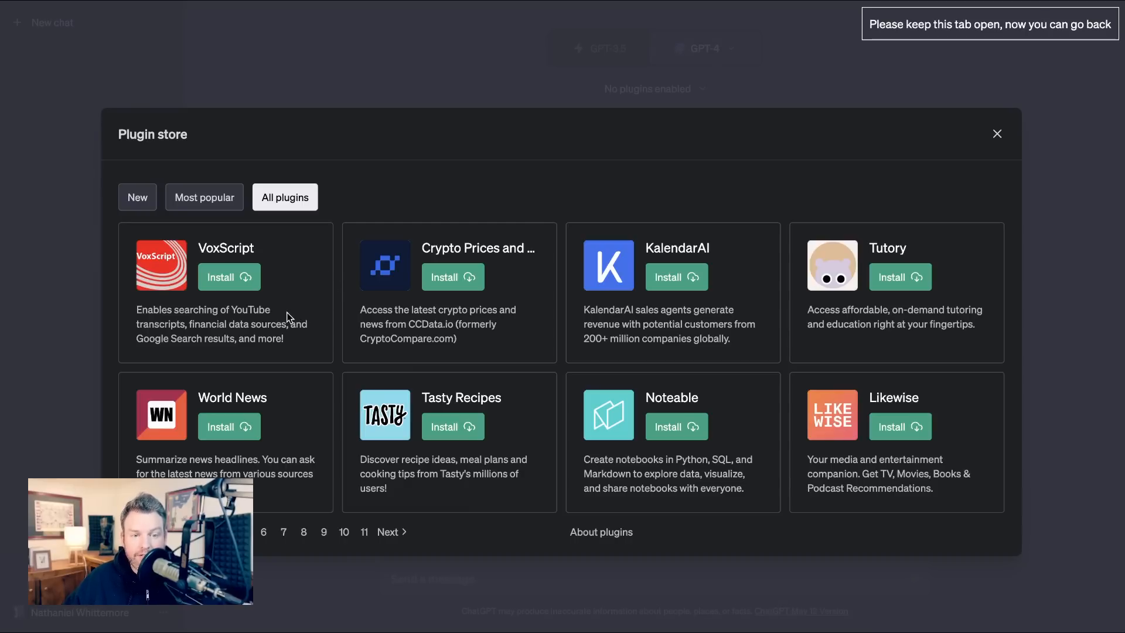
{"action": "mouse_move", "coordinate": [218, 343]}
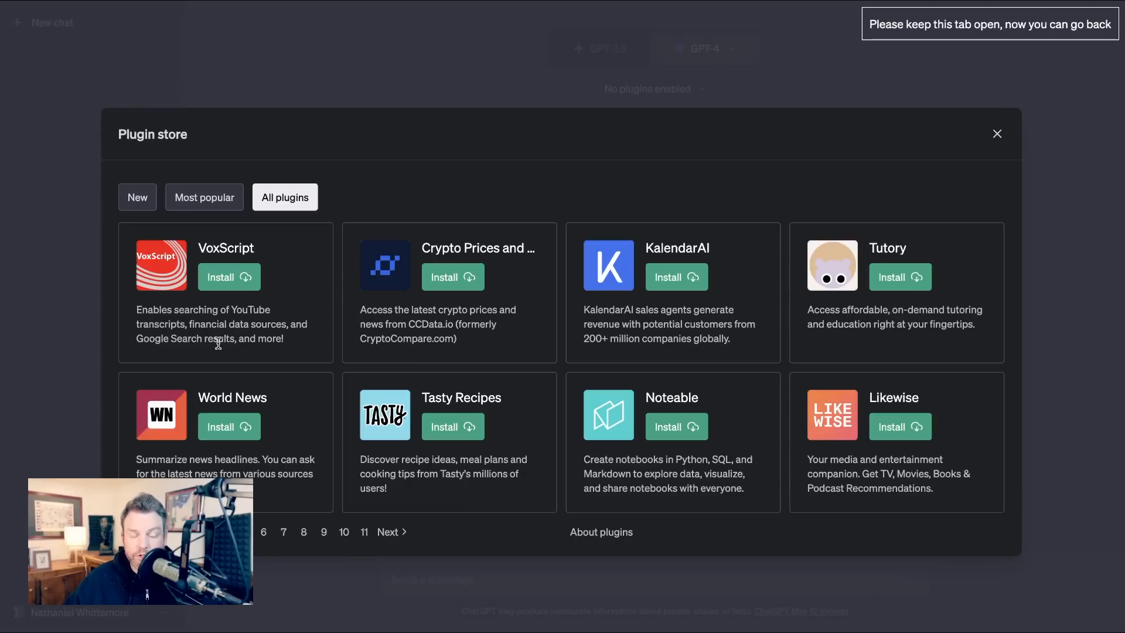
{"action": "mouse_move", "coordinate": [299, 455]}
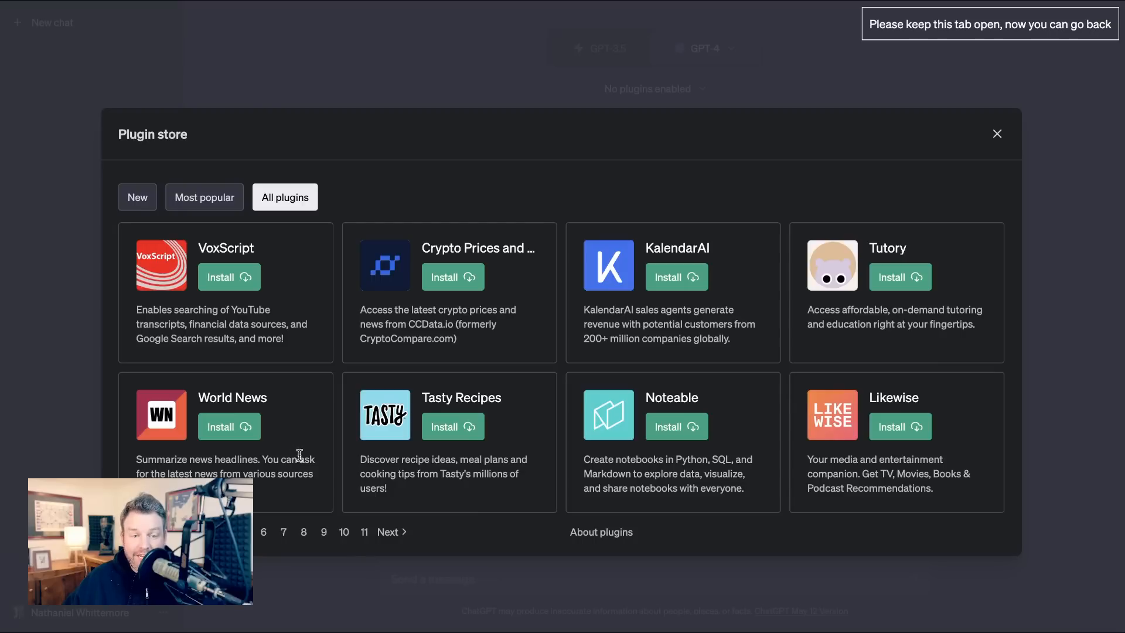
{"action": "mouse_move", "coordinate": [323, 478]}
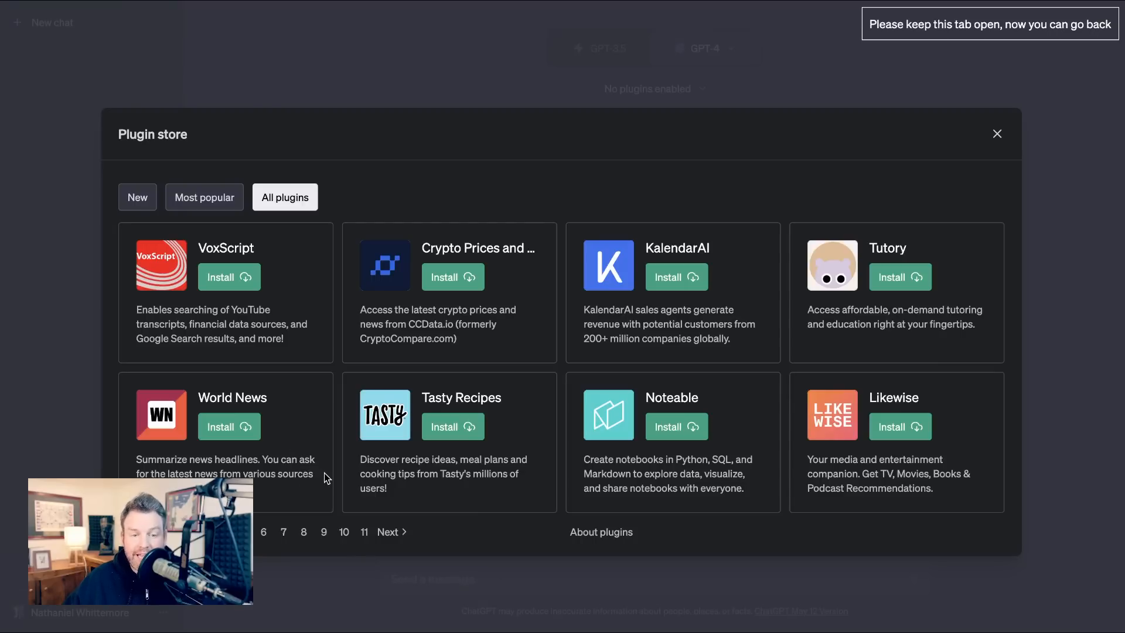
{"action": "mouse_move", "coordinate": [365, 503]}
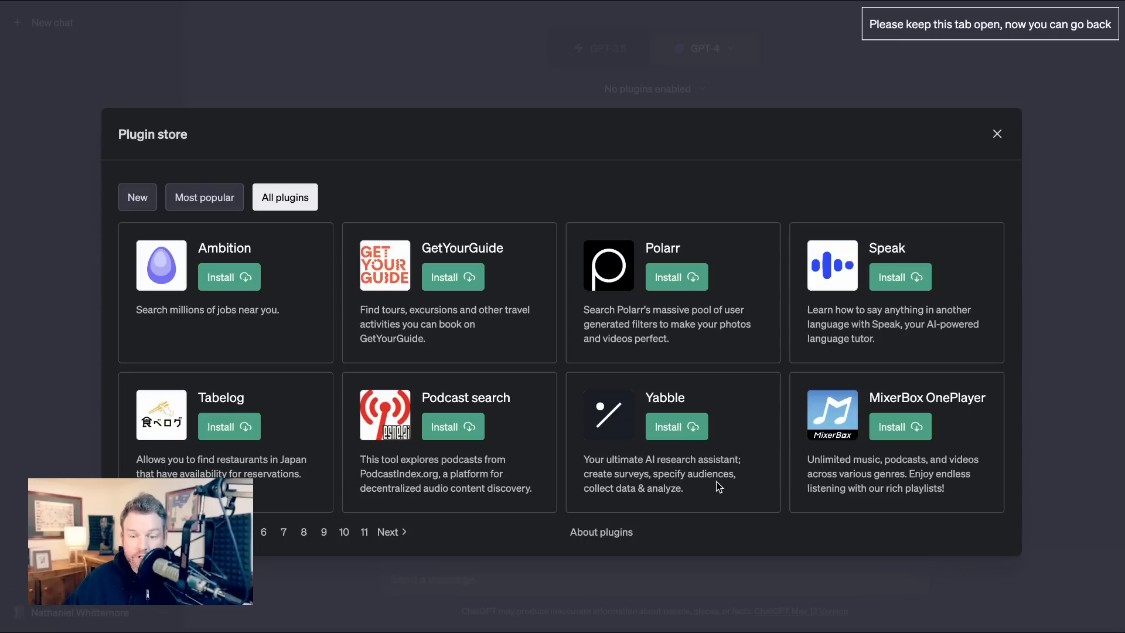
{"action": "mouse_move", "coordinate": [710, 493]}
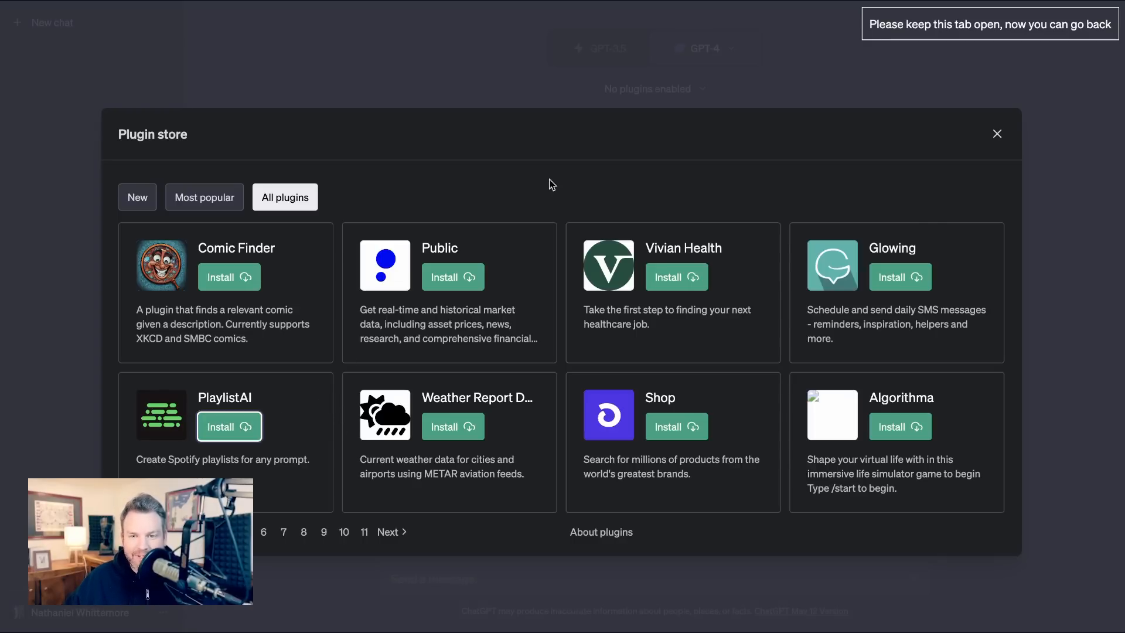
{"action": "left_click", "coordinate": [228, 426]}
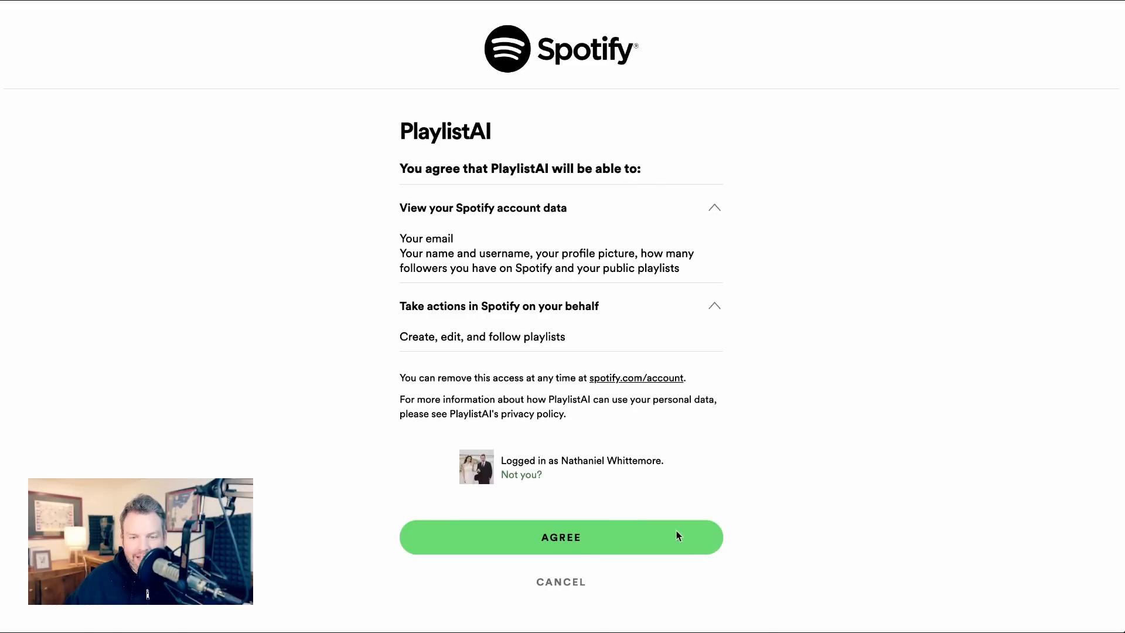
Agree to Spotify access and draft an energetic hyperpop and synthwave work playlist request, 10 tracks
{"action": "left_click", "coordinate": [560, 536]}
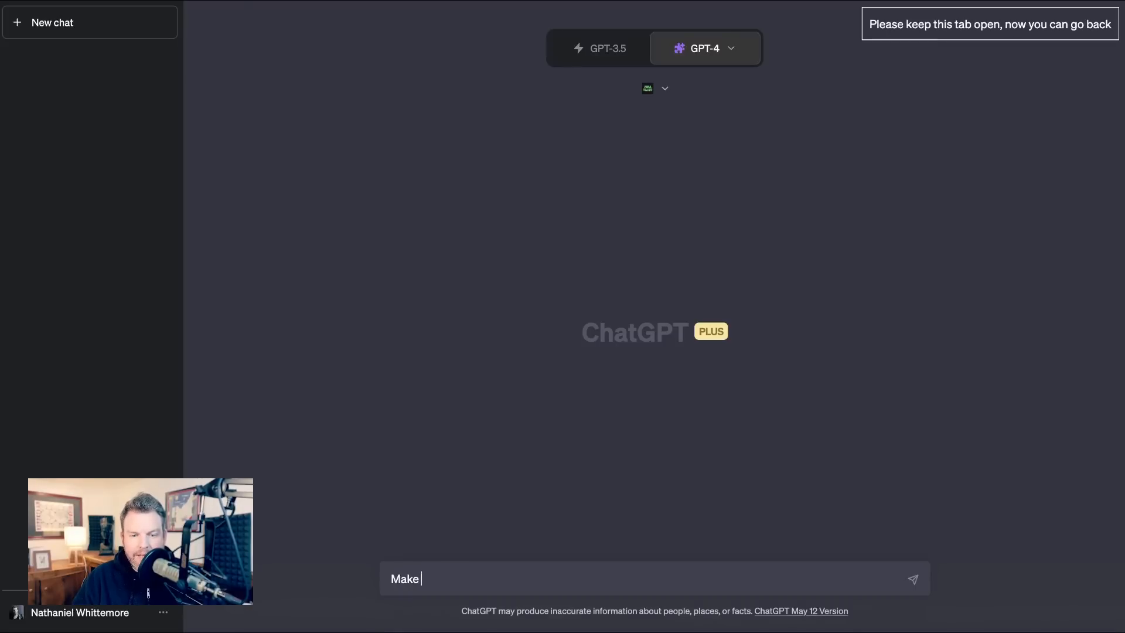
{"action": "type", "text": "me an energetic"}
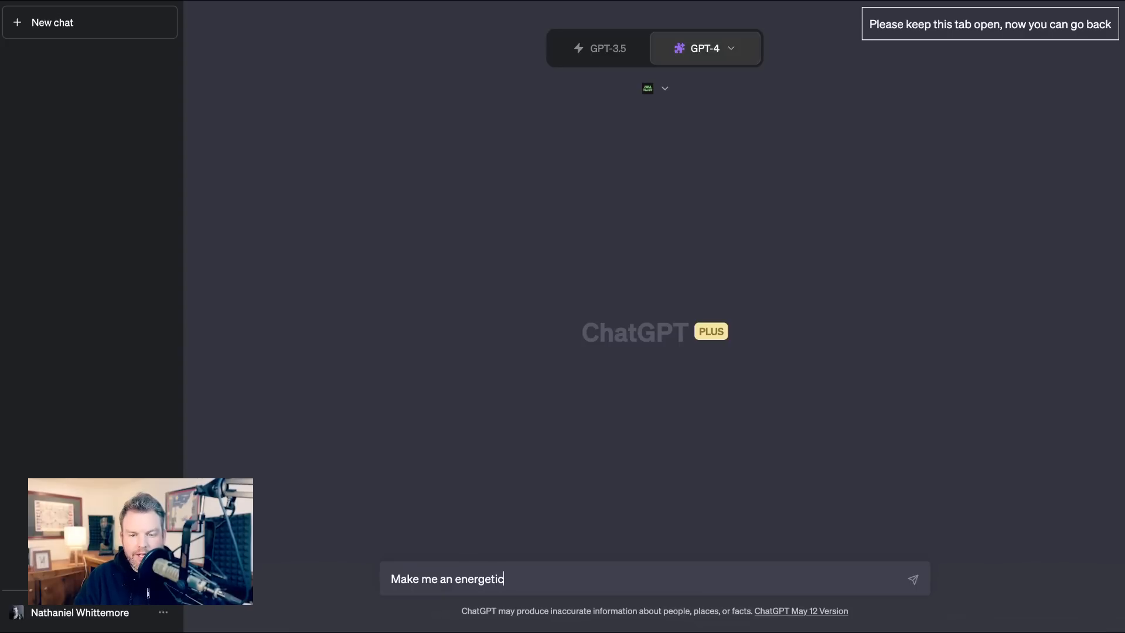
{"action": "type", "text": "work playlist with hyp"}
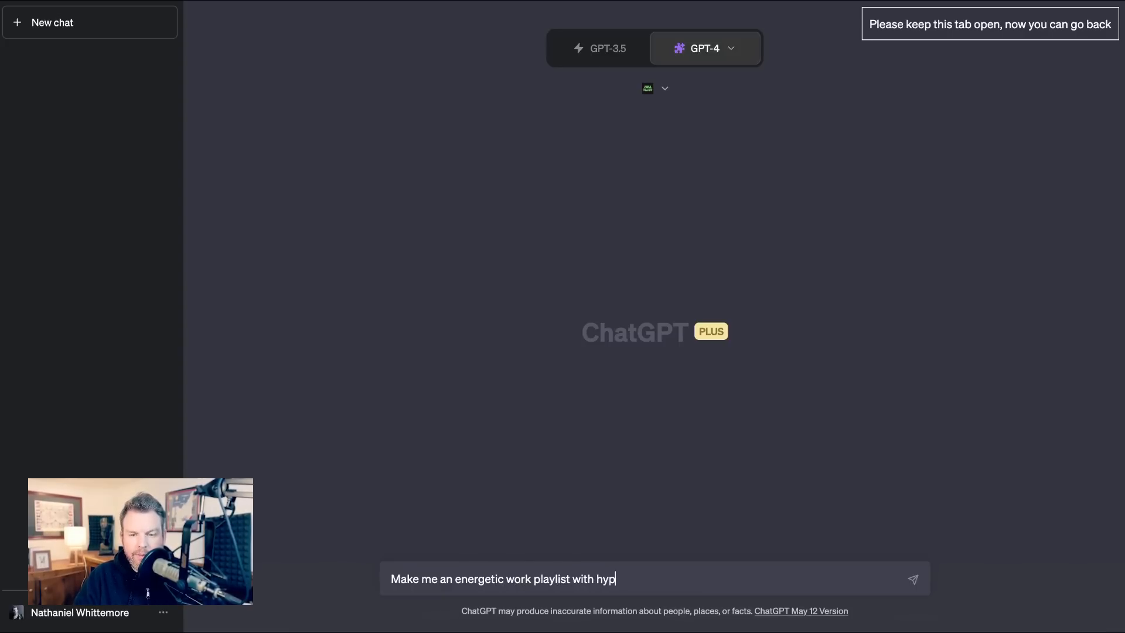
{"action": "type", "text": "erpop and"}
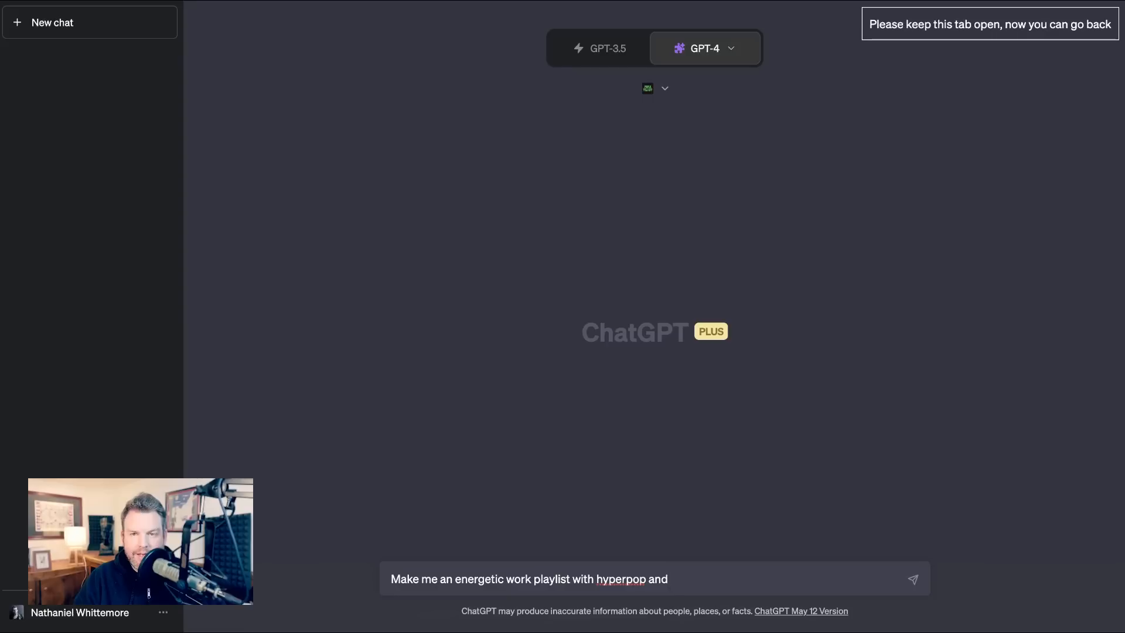
{"action": "type", "text": "synthwave tracks, at least"}
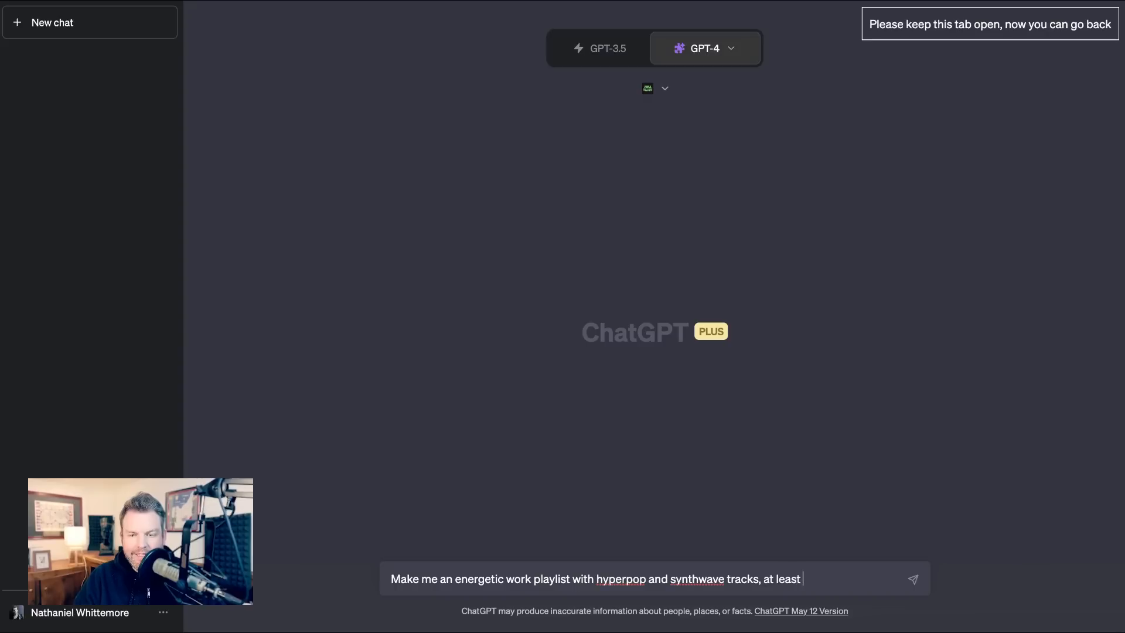
{"action": "type", "text": "10 tracks, no r"}
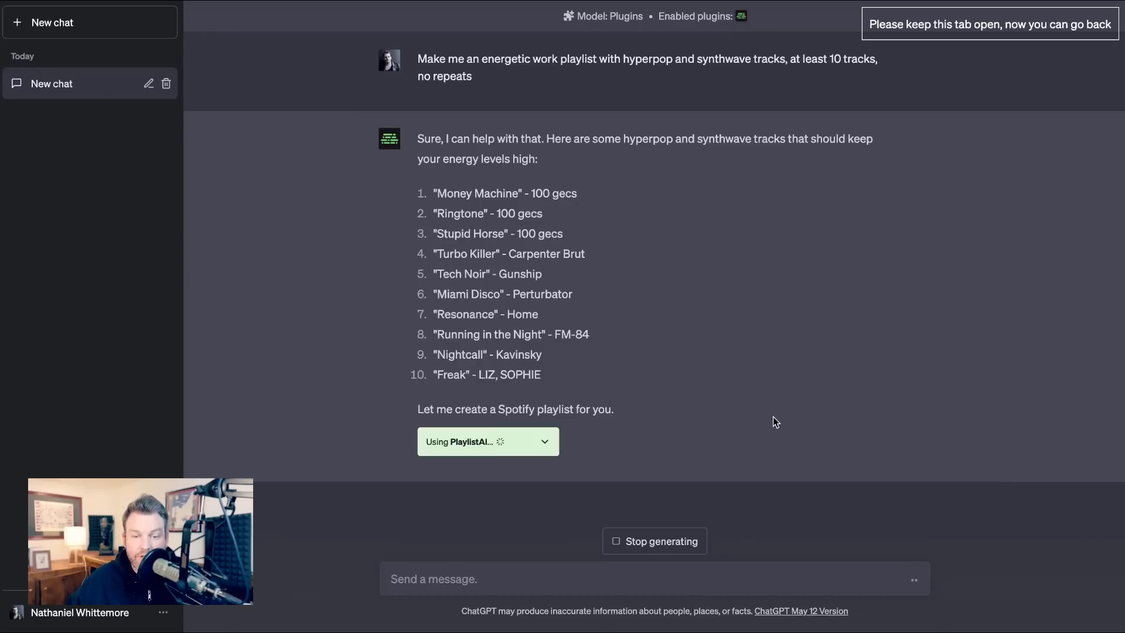
{"action": "mouse_move", "coordinate": [693, 386]}
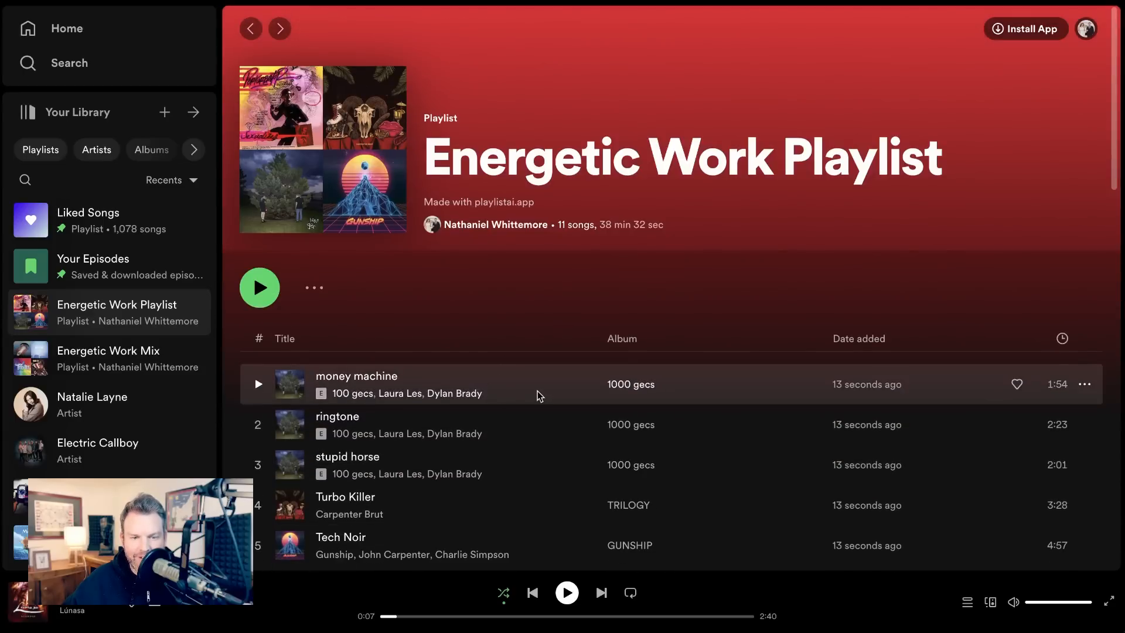
{"action": "mouse_move", "coordinate": [547, 315]}
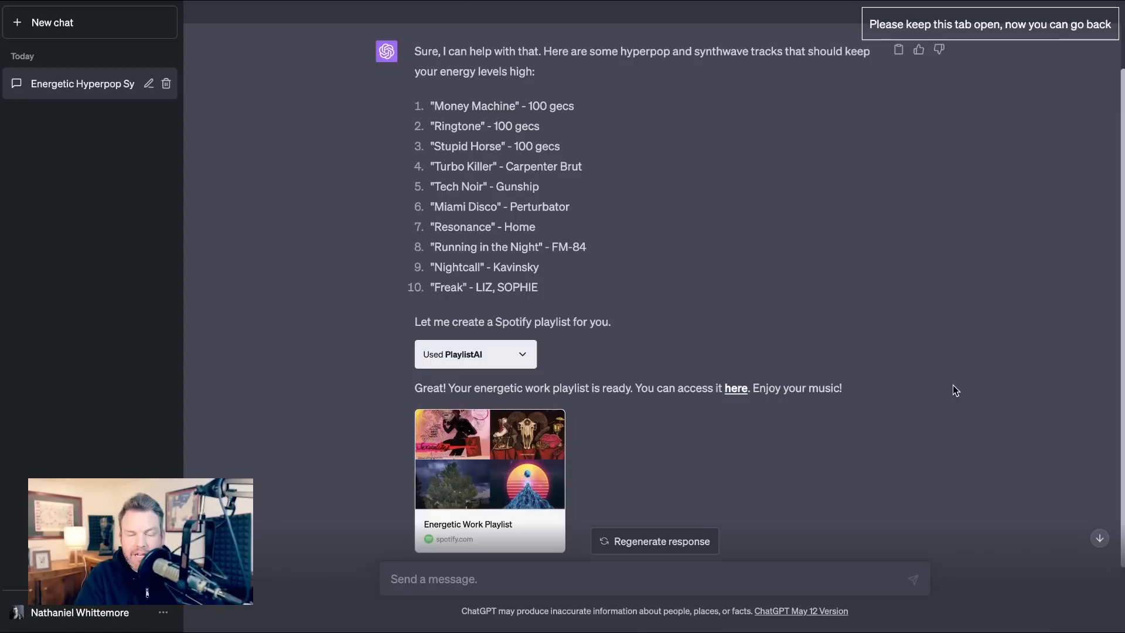
{"action": "mouse_move", "coordinate": [832, 307]}
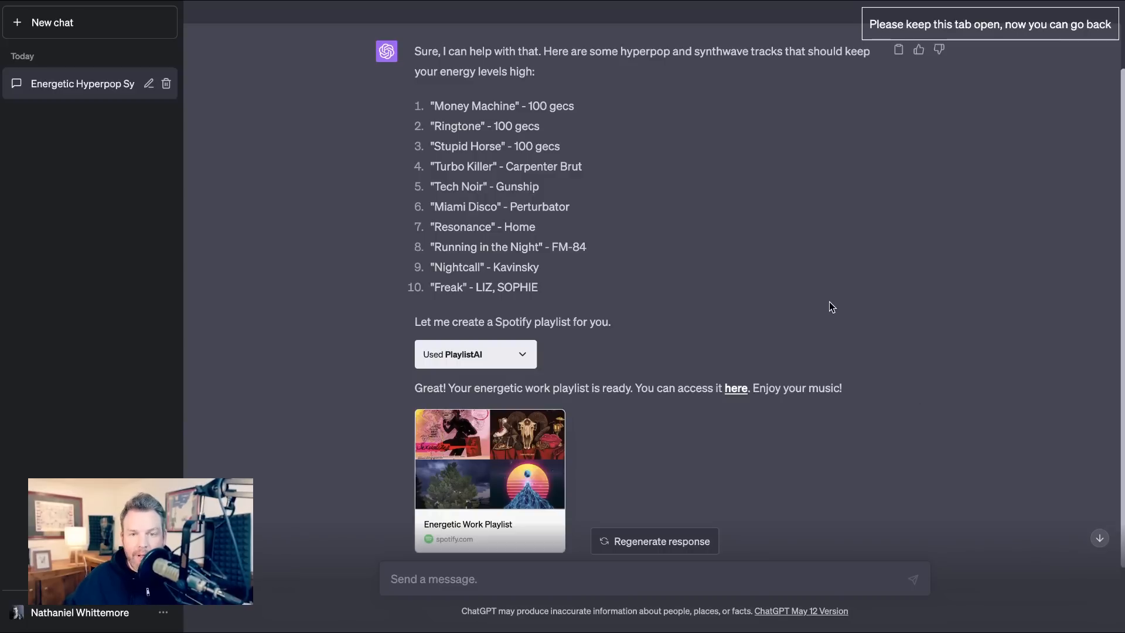
{"action": "mouse_move", "coordinate": [443, 255]}
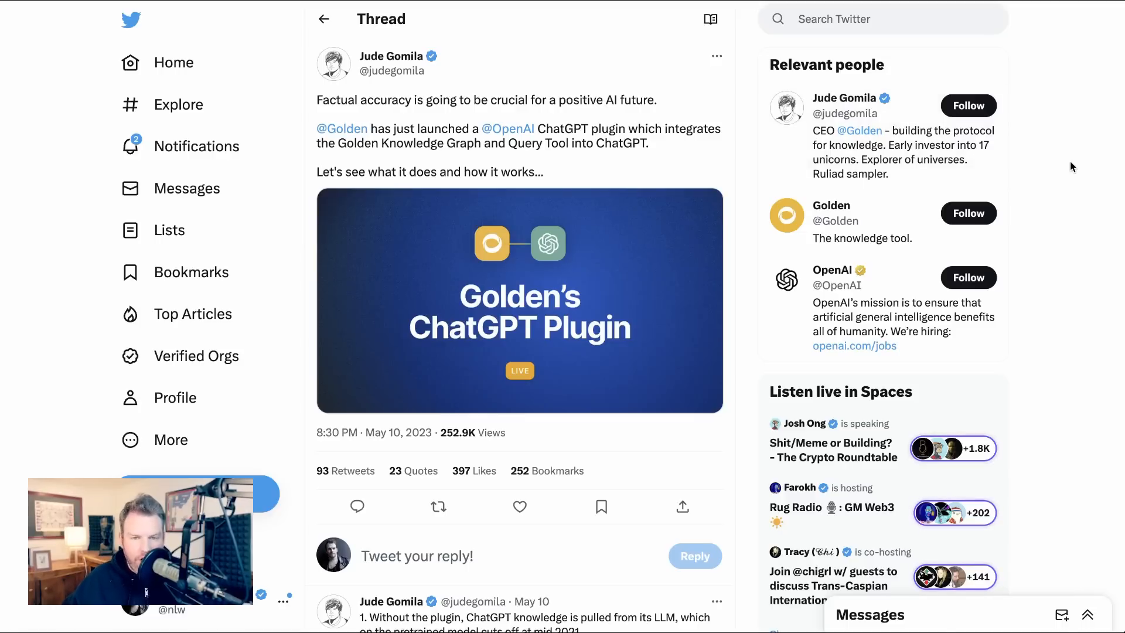
{"action": "mouse_move", "coordinate": [739, 135]}
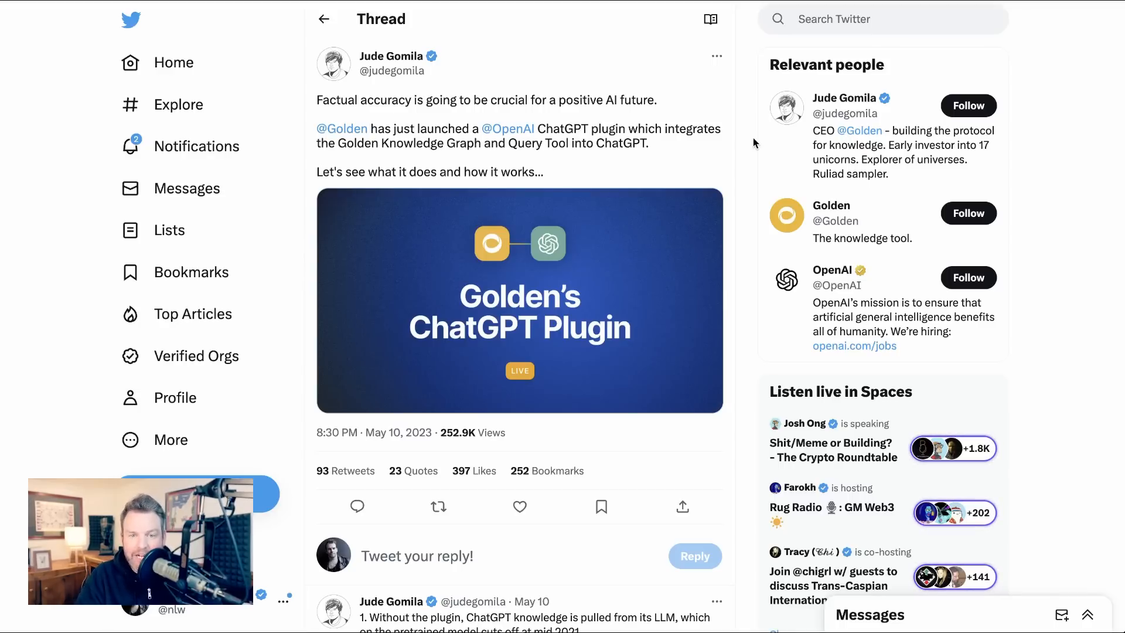
Scroll down the Golden ChatGPT plugin thread to its first numbered tweet
{"action": "scroll", "scroll_direction": "down", "scroll_amount": 3}
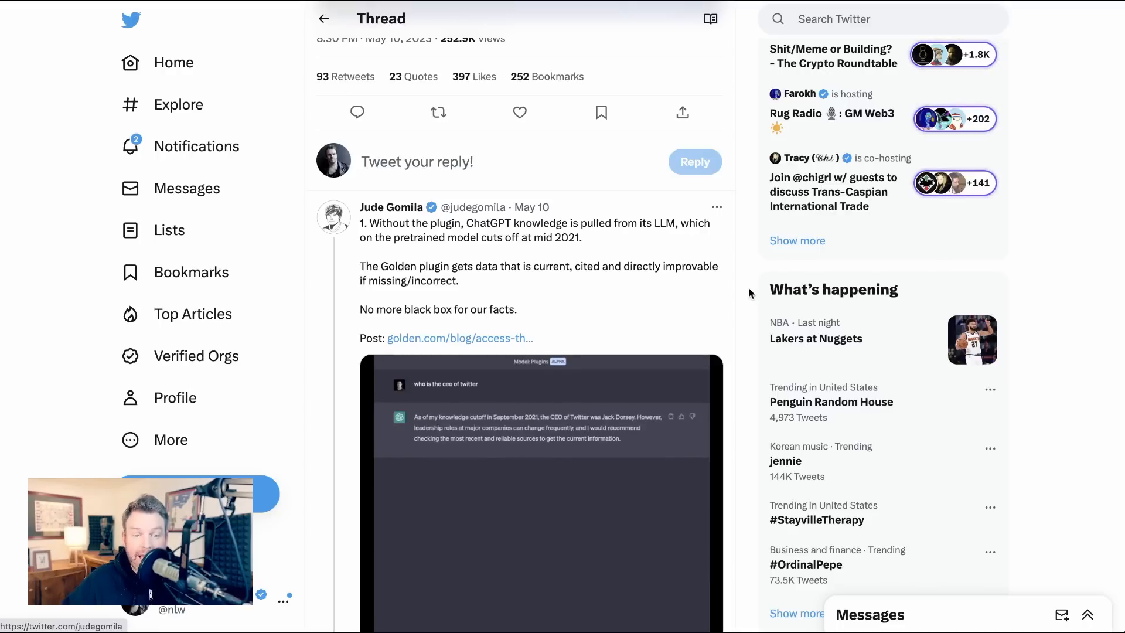
{"action": "scroll", "scroll_direction": "down", "scroll_amount": 3}
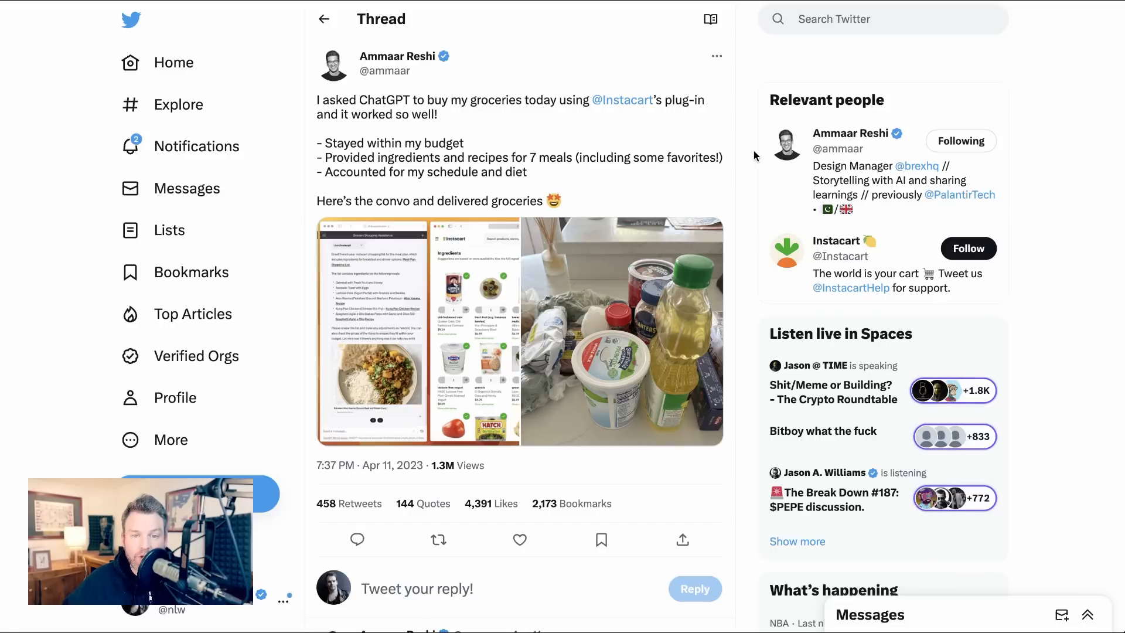
View the Instacart plug-in grocery tweet and its images
{"action": "left_click", "coordinate": [519, 329]}
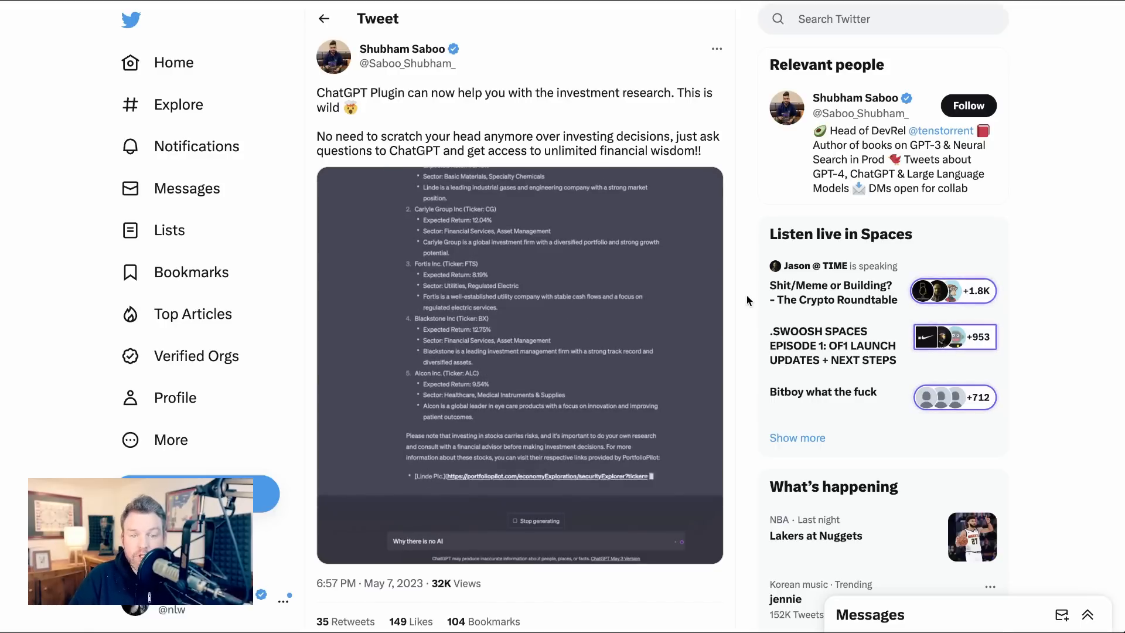
Finish the investment-research plugin demo and move on to the ChatWithPDF tweet
{"action": "scroll", "scroll_direction": "down", "scroll_amount": 3}
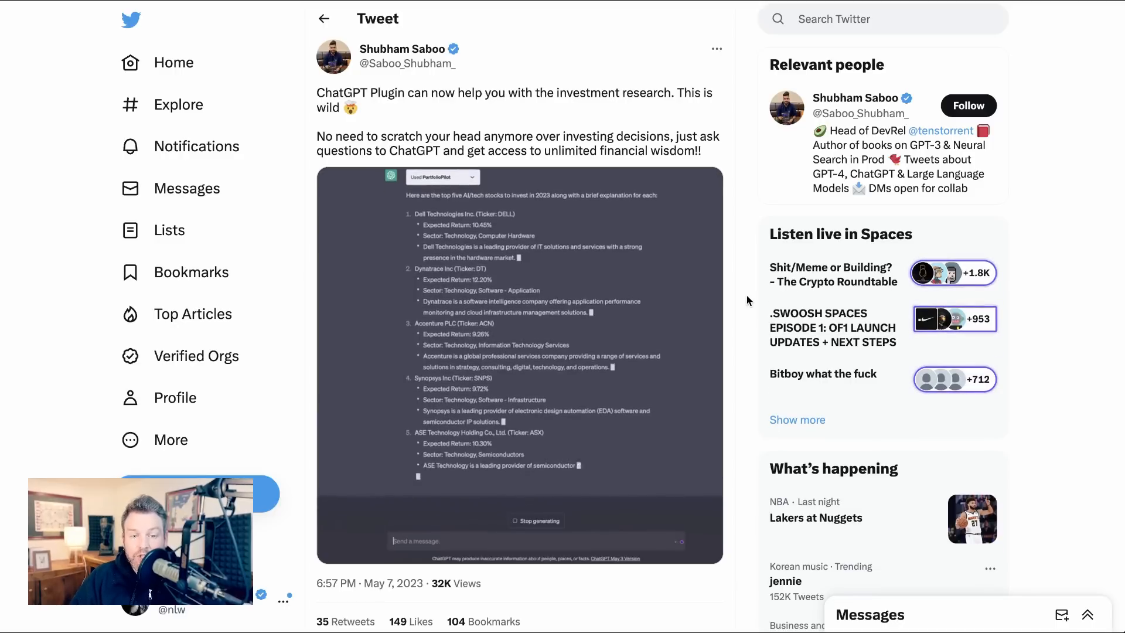
{"action": "type", "text": "Why"}
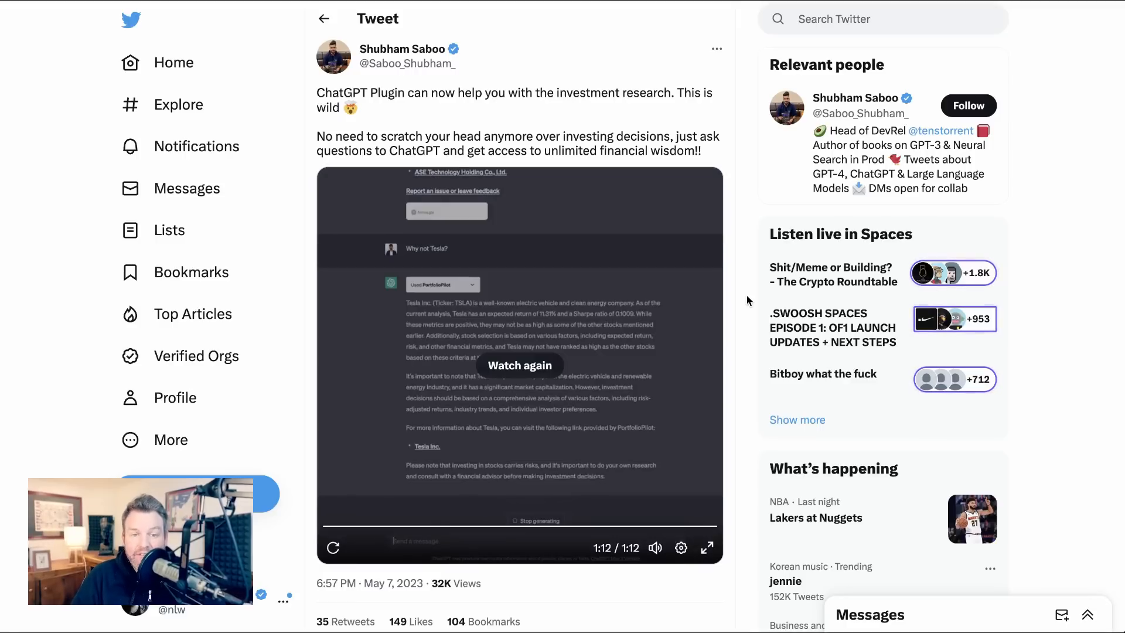
{"action": "left_click", "coordinate": [519, 365]}
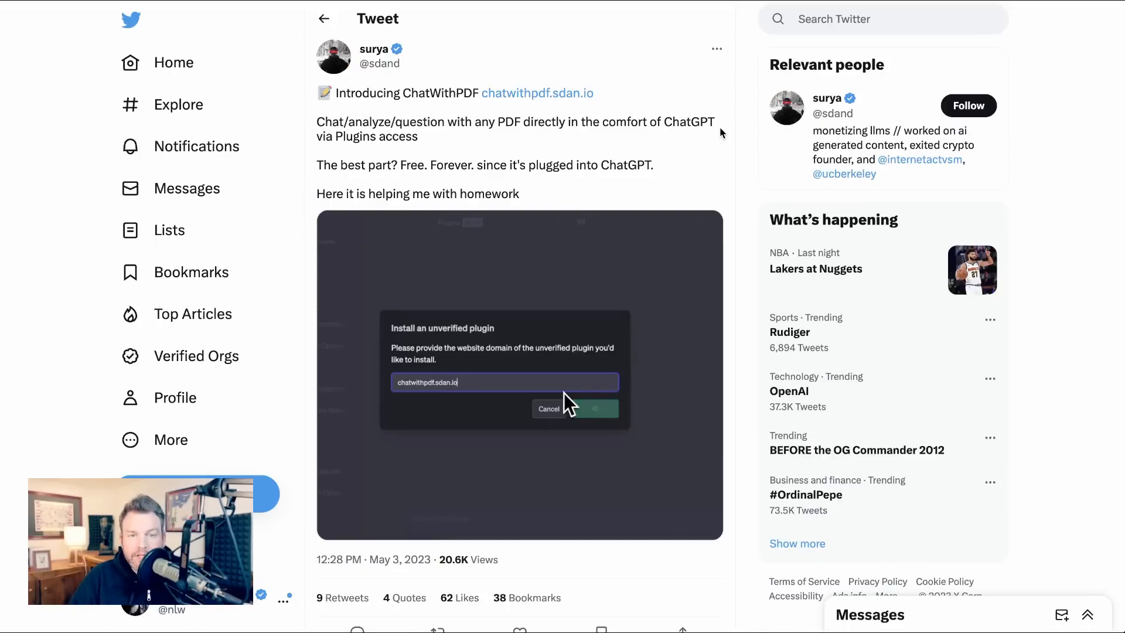
Play the ChatWithPDF demo video showing the unverified plugin install
{"action": "left_click", "coordinate": [596, 408]}
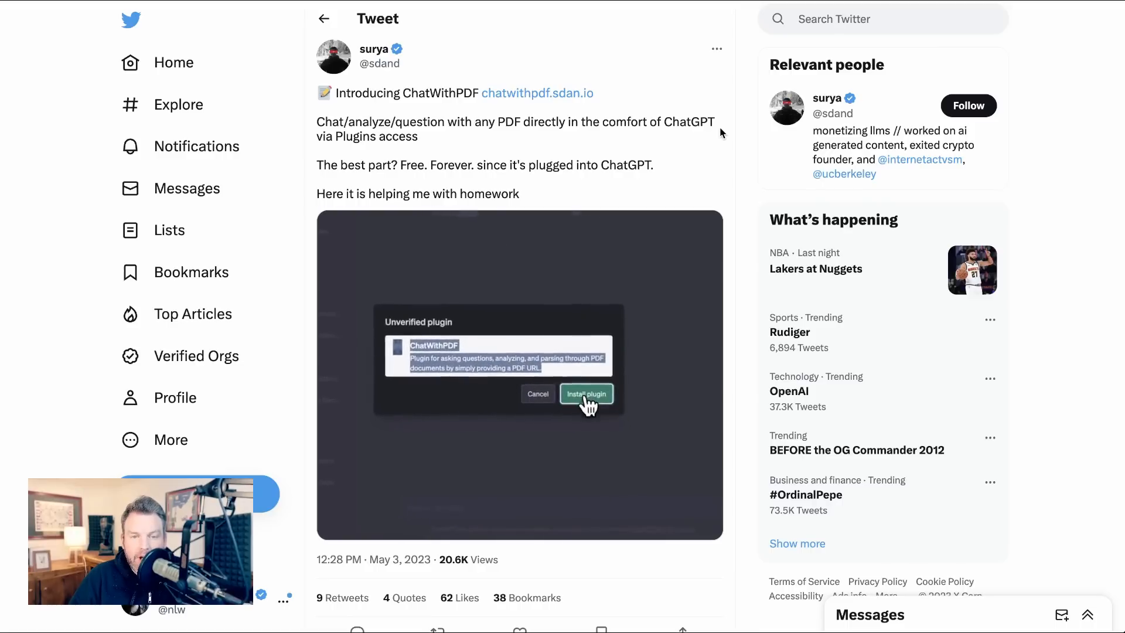
{"action": "left_click", "coordinate": [585, 393]}
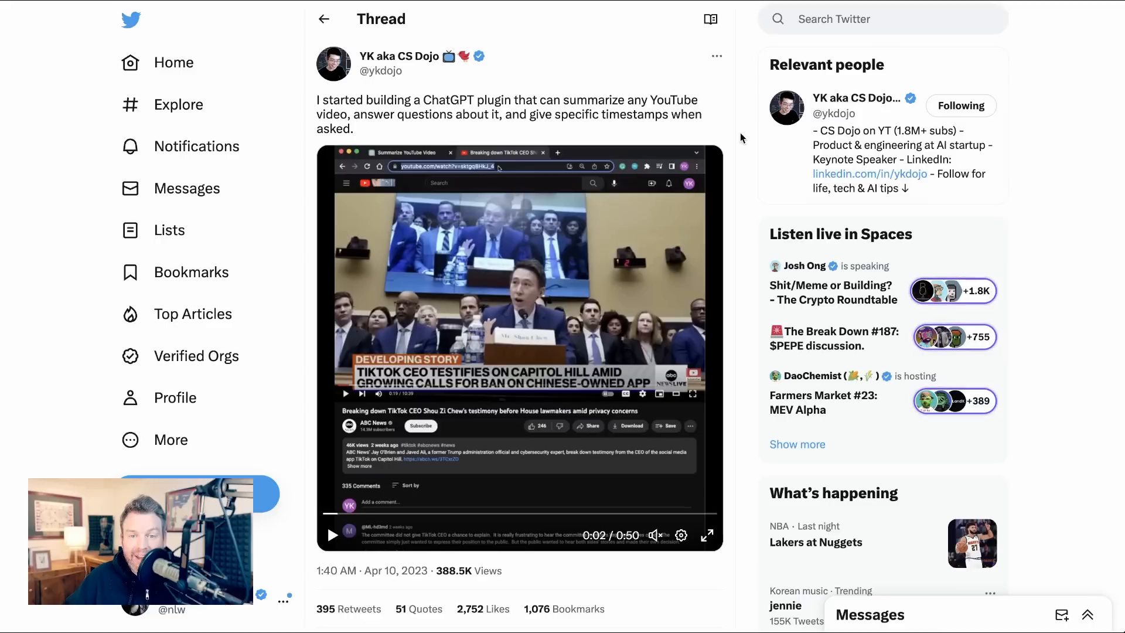
{"action": "mouse_move", "coordinate": [749, 238]}
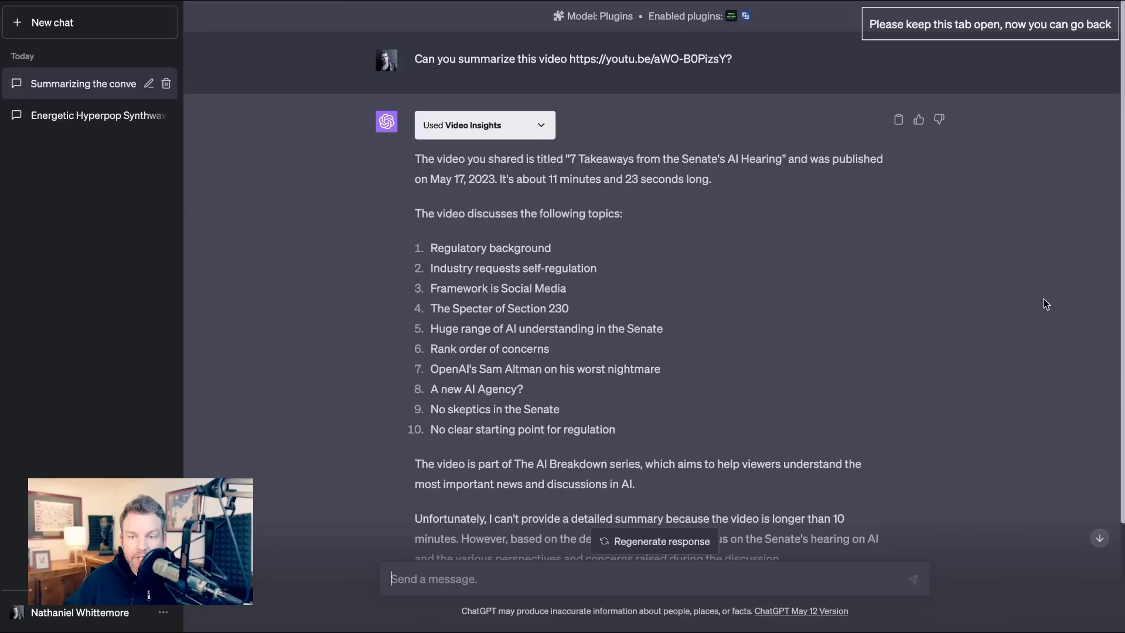
{"action": "mouse_move", "coordinate": [1034, 294]}
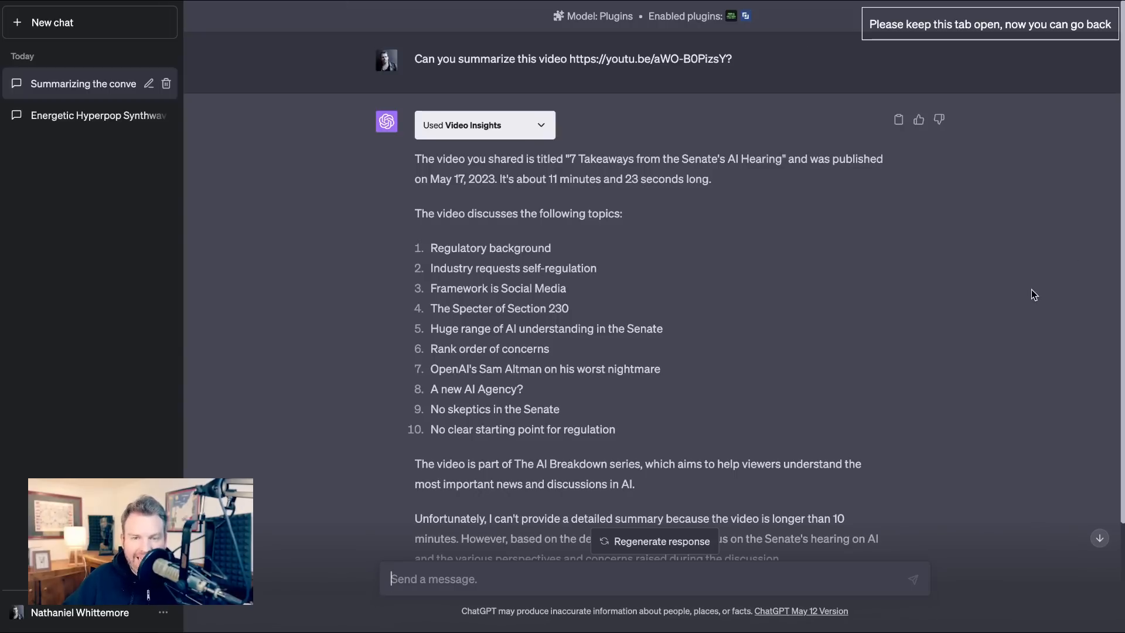
{"action": "mouse_move", "coordinate": [1043, 287]}
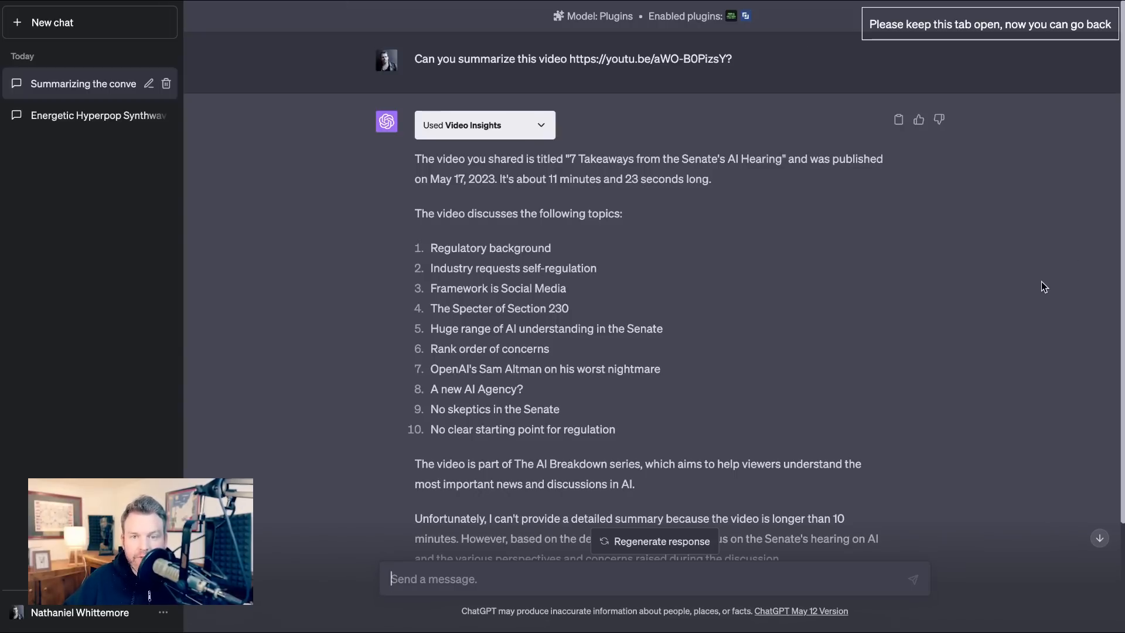
{"action": "mouse_move", "coordinate": [1055, 302]}
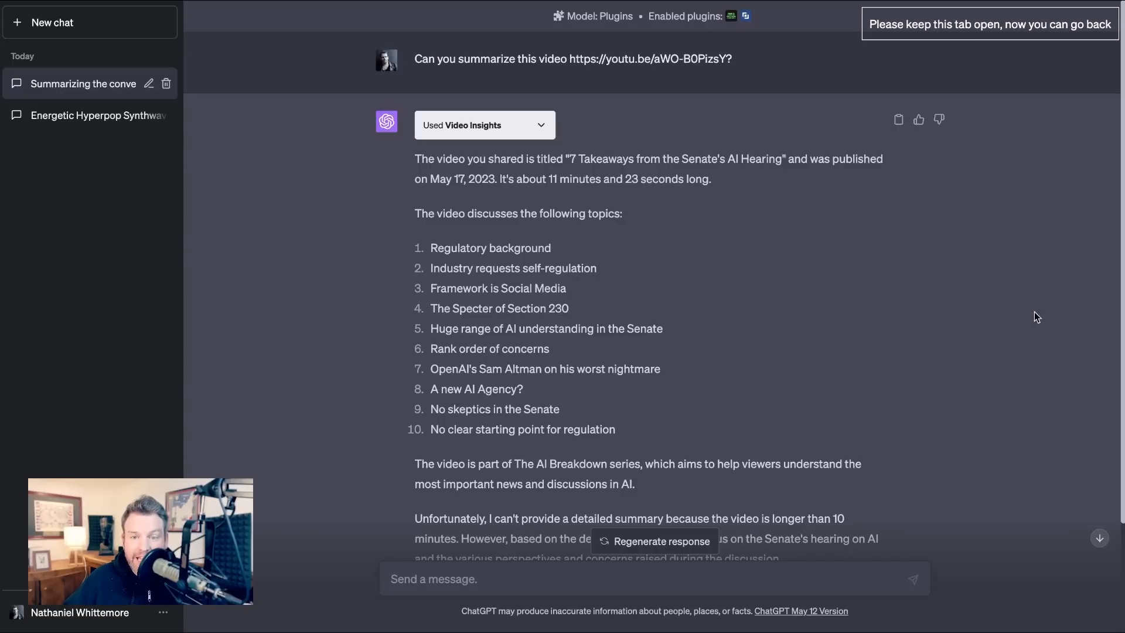
Scroll through the Video Insights summary of the Senate AI hearing video
{"action": "scroll", "scroll_direction": "down", "scroll_amount": 3}
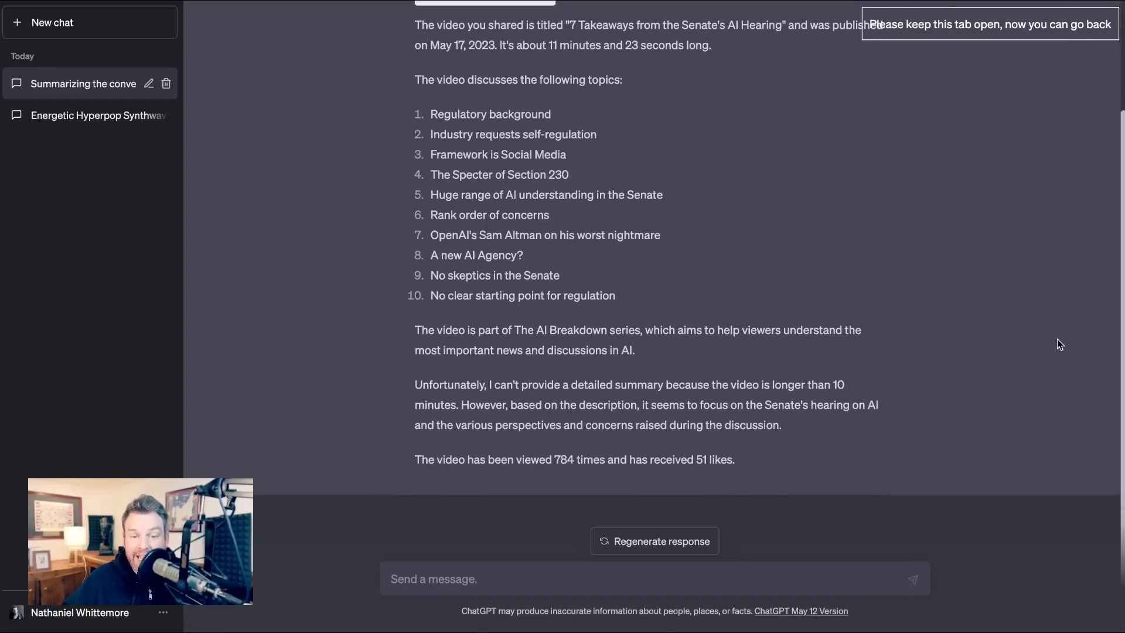
{"action": "mouse_move", "coordinate": [1054, 362]}
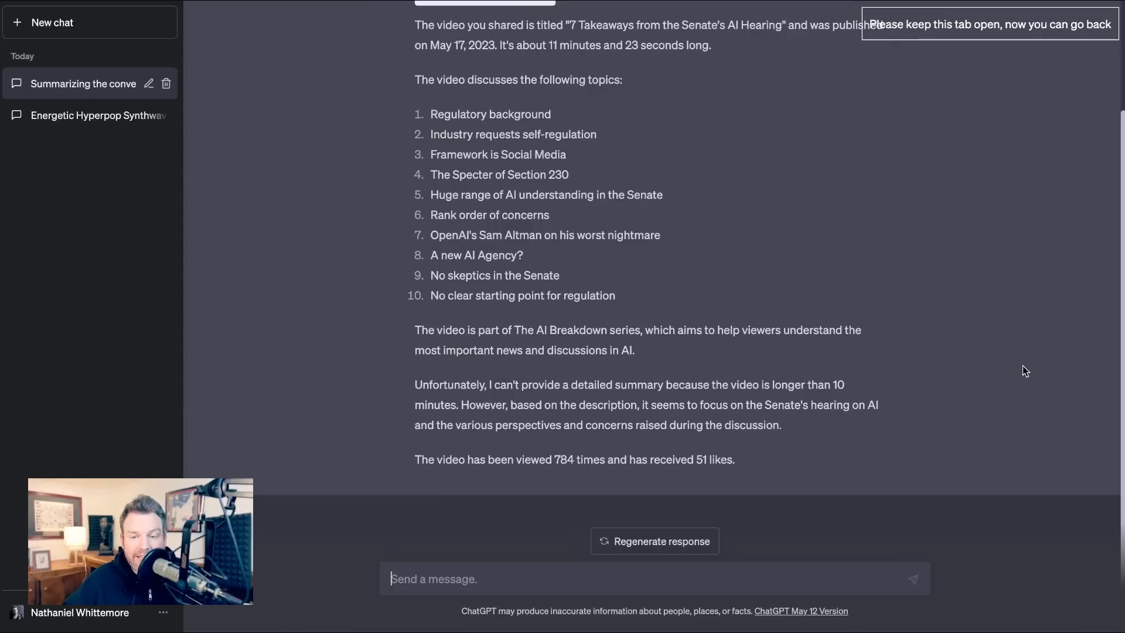
{"action": "mouse_move", "coordinate": [1021, 366]}
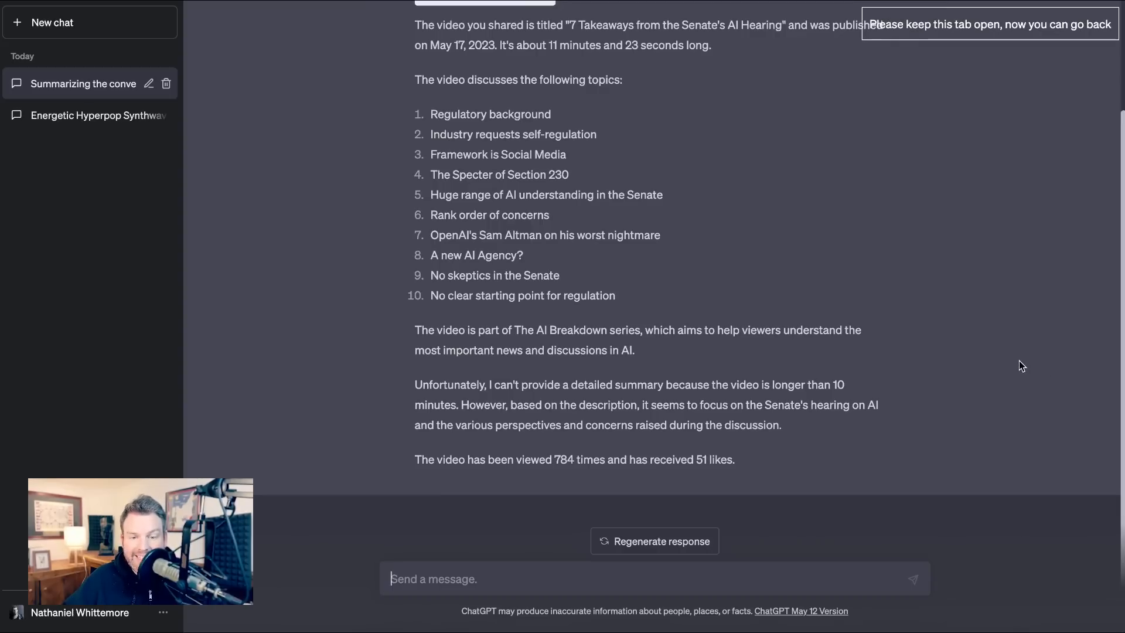
{"action": "mouse_move", "coordinate": [1004, 362]}
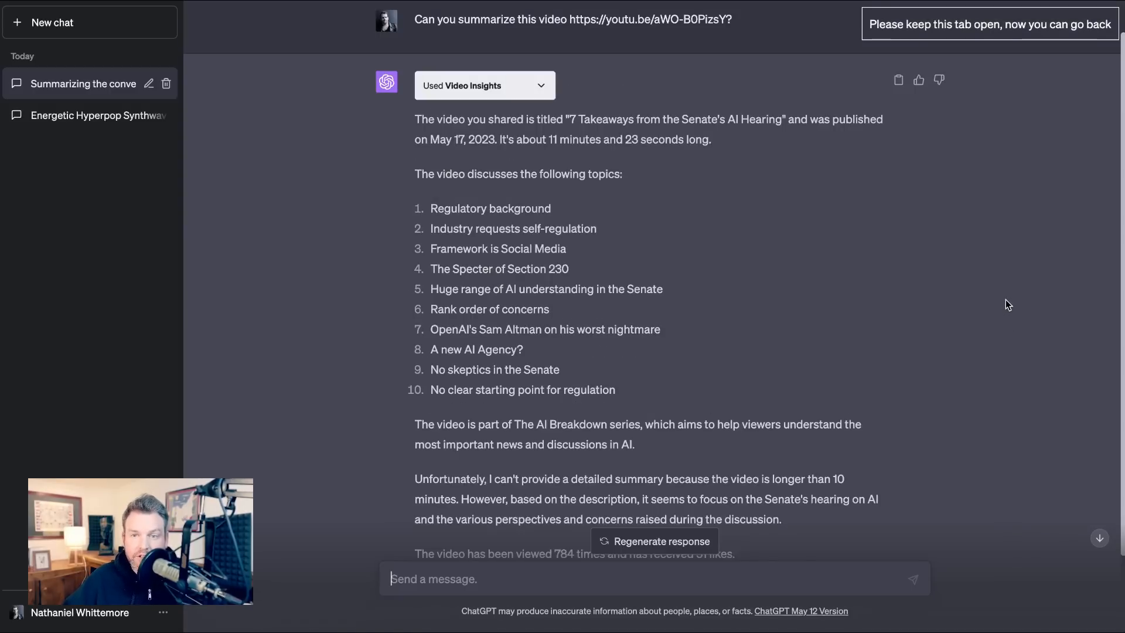
{"action": "mouse_move", "coordinate": [999, 268]}
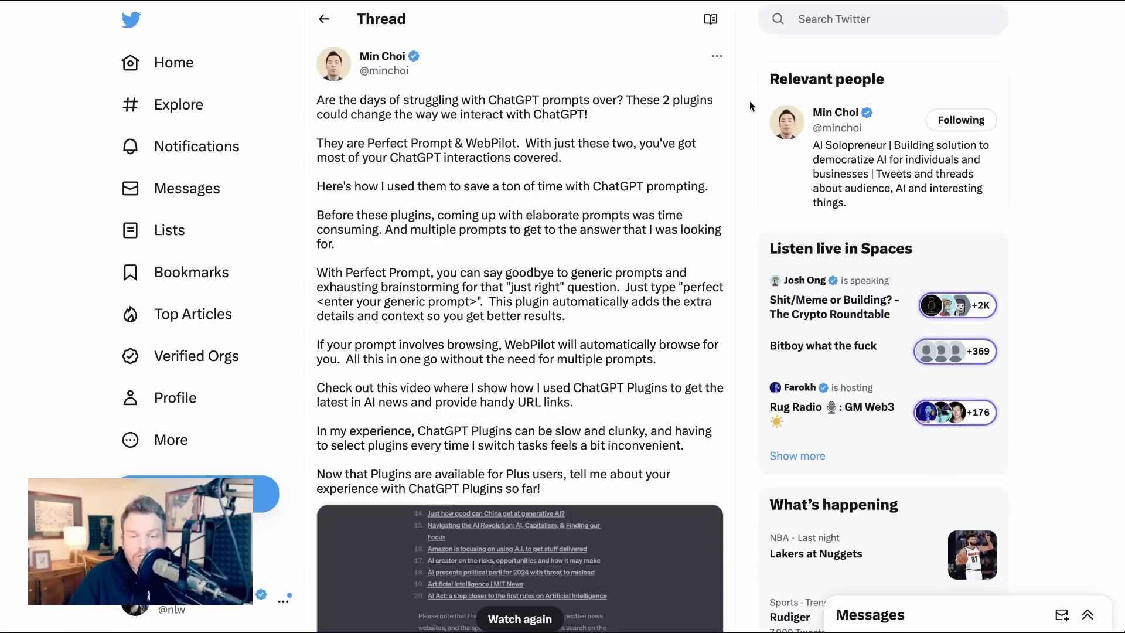
Scroll down the Perfect Prompt and WebPilot thread to its embedded demo video
{"action": "scroll", "scroll_direction": "down", "scroll_amount": 3}
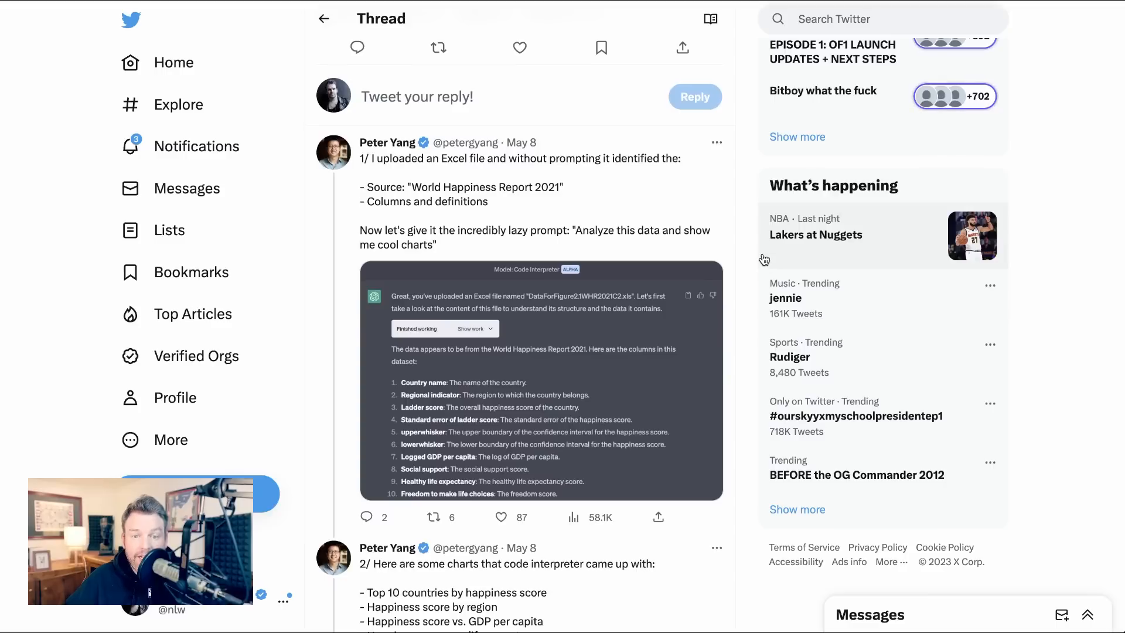
{"action": "mouse_move", "coordinate": [754, 257]}
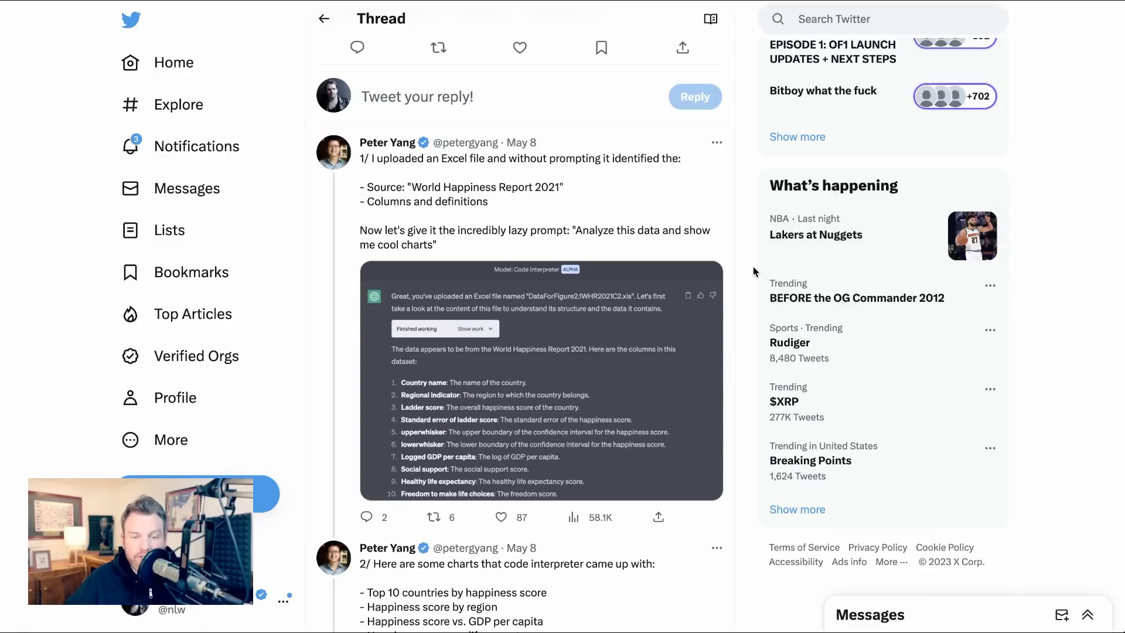
Scroll down the Code Interpreter thread past the happiness-report charts to tweet 6/ on the generated code
{"action": "scroll", "scroll_direction": "down", "scroll_amount": 3}
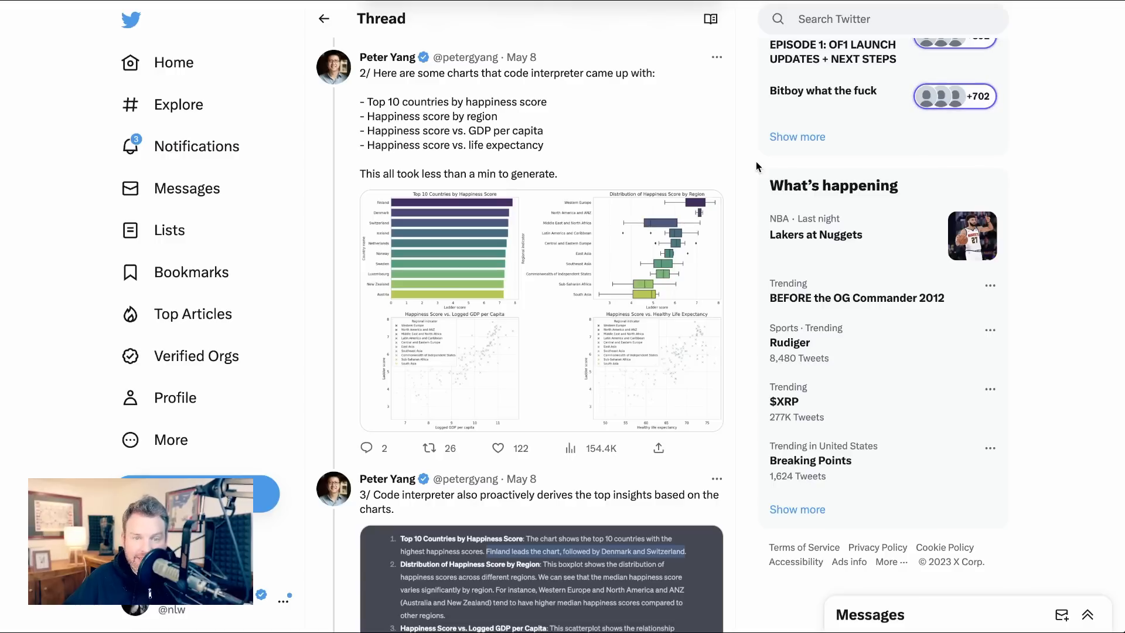
{"action": "mouse_move", "coordinate": [753, 192]}
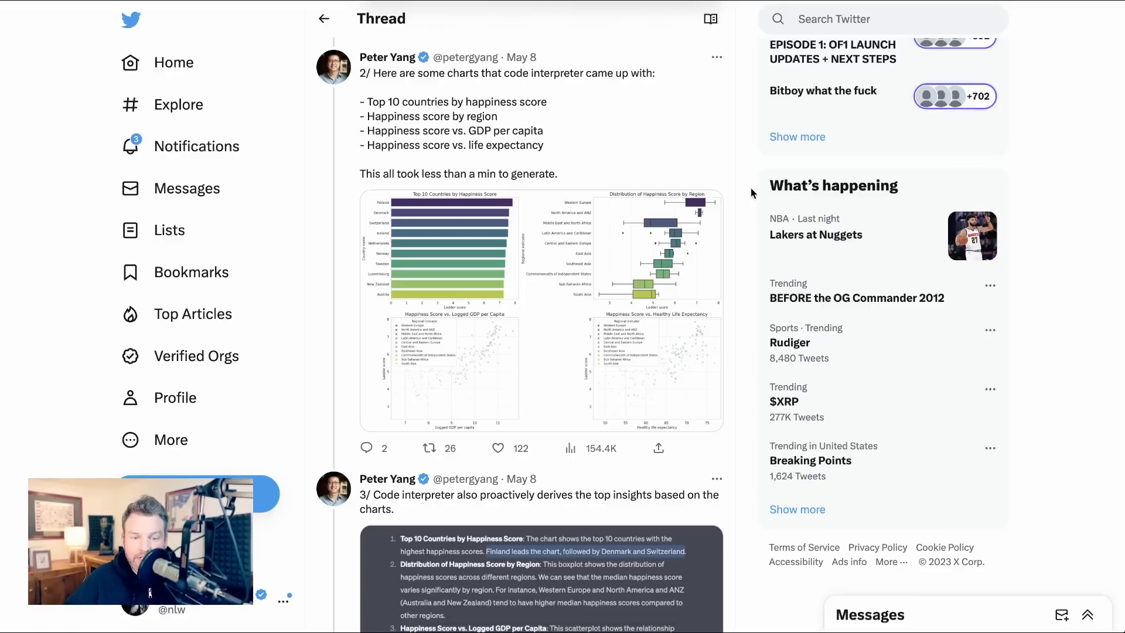
{"action": "scroll", "scroll_direction": "down", "scroll_amount": 3}
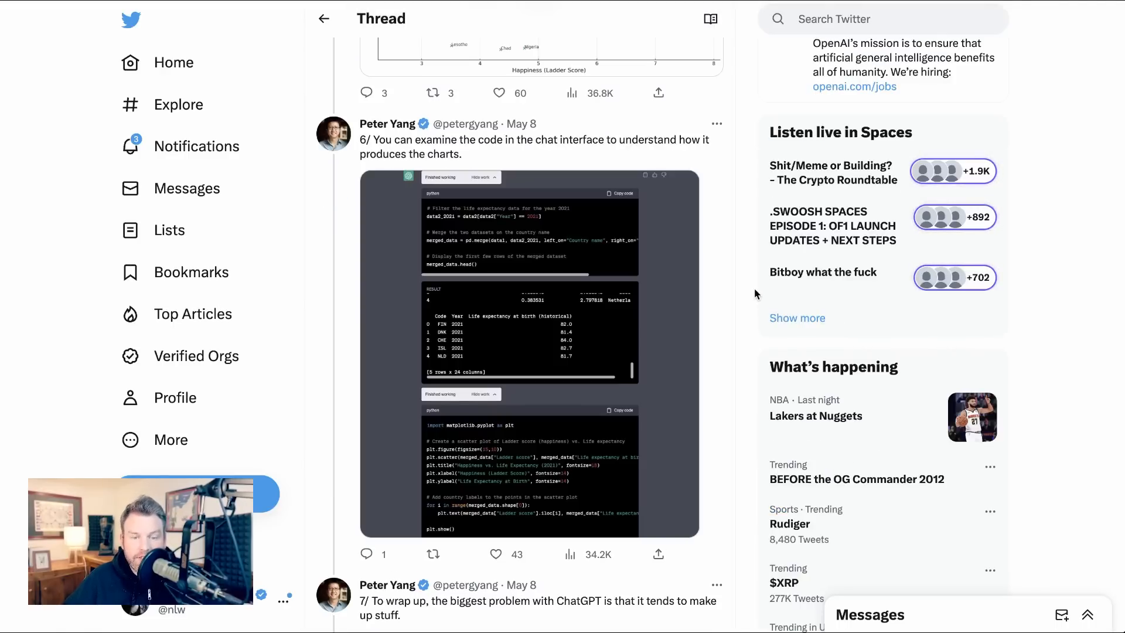
{"action": "scroll", "scroll_direction": "down", "scroll_amount": 3}
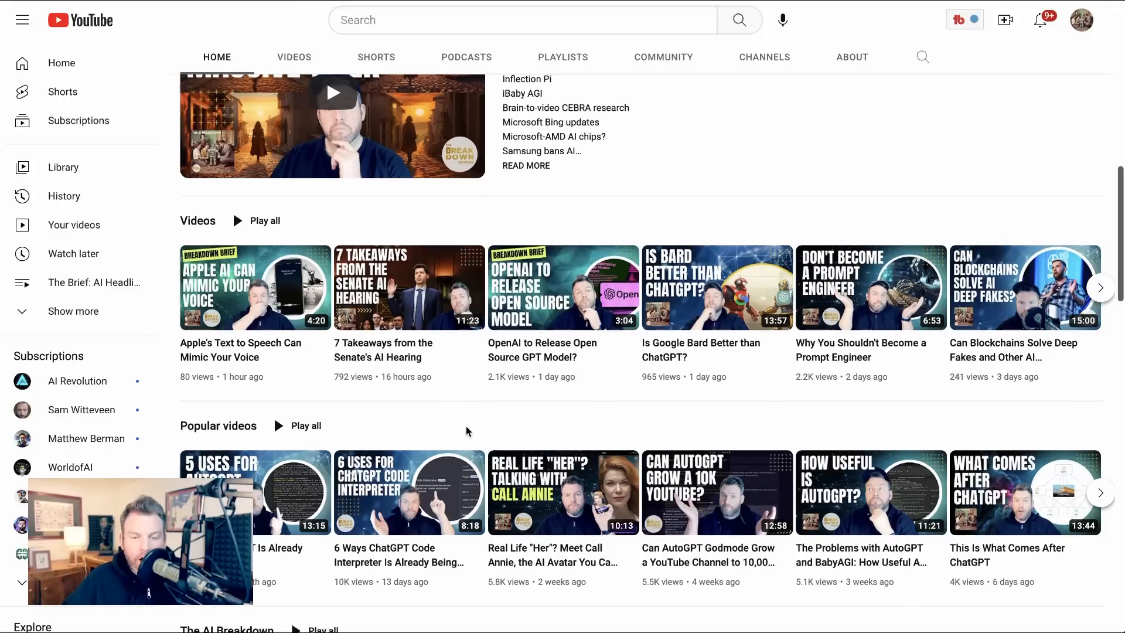
{"action": "mouse_move", "coordinate": [409, 493]}
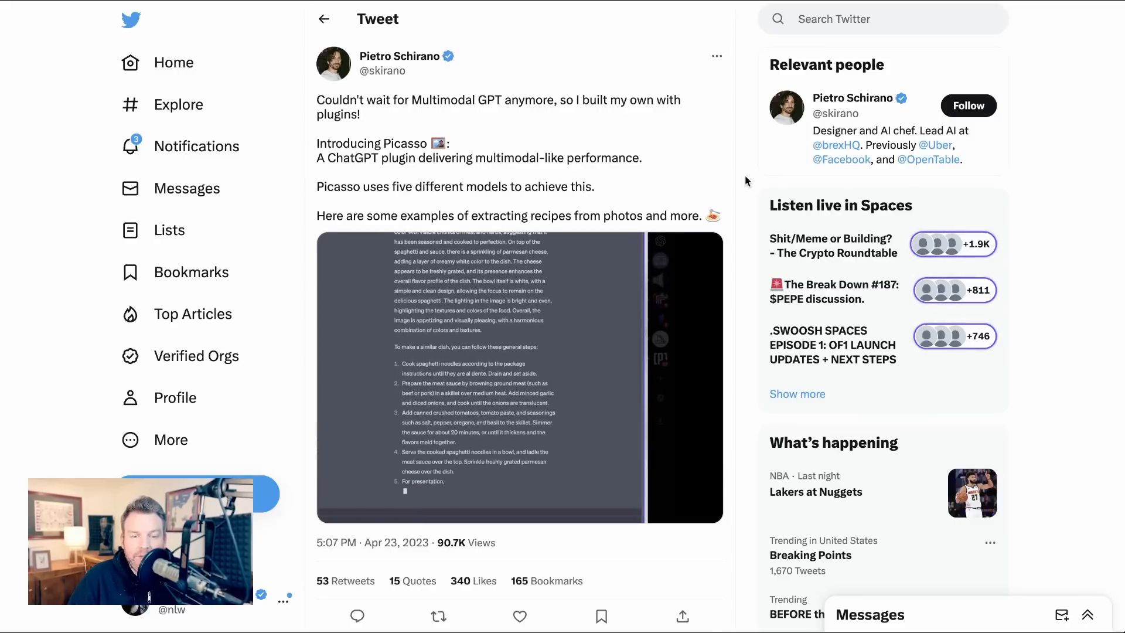
Scroll down the Picasso plugin tweet past the recipe examples to its demo video
{"action": "scroll", "scroll_direction": "down", "scroll_amount": 3}
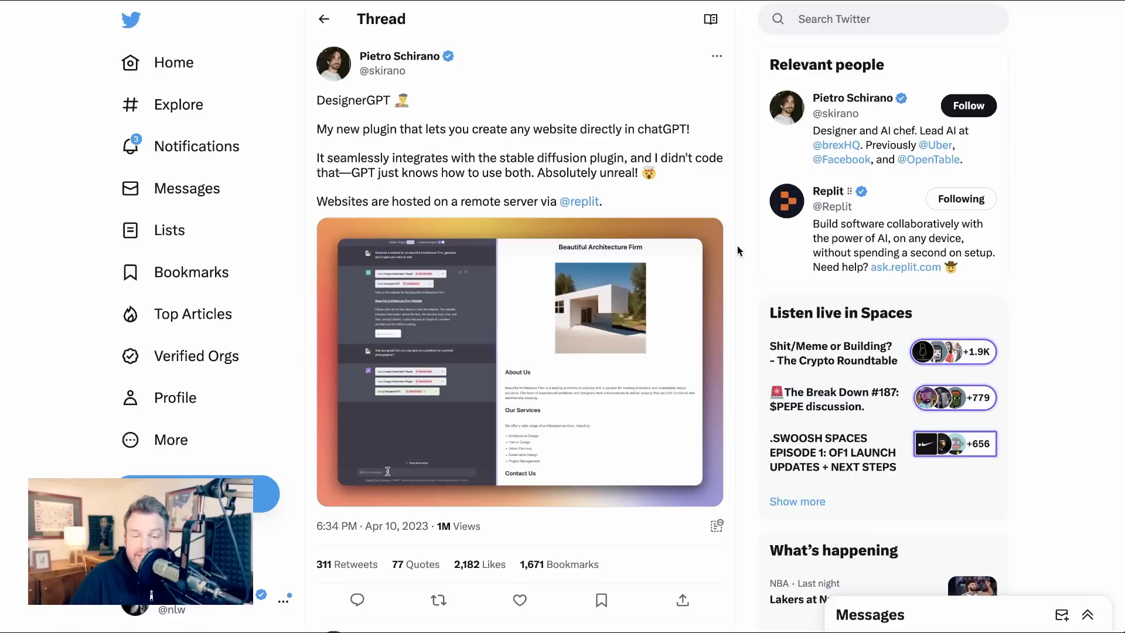
{"action": "mouse_move", "coordinate": [399, 430]}
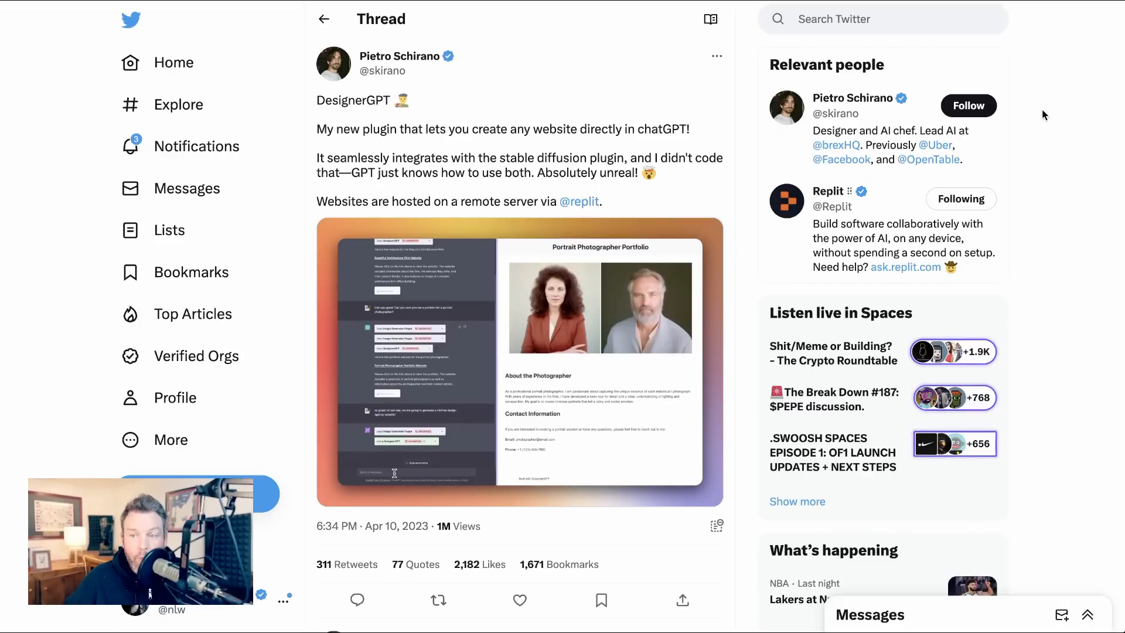
Play the embedded DesignerGPT demo video of building a website inside ChatGPT
{"action": "left_click", "coordinate": [968, 106]}
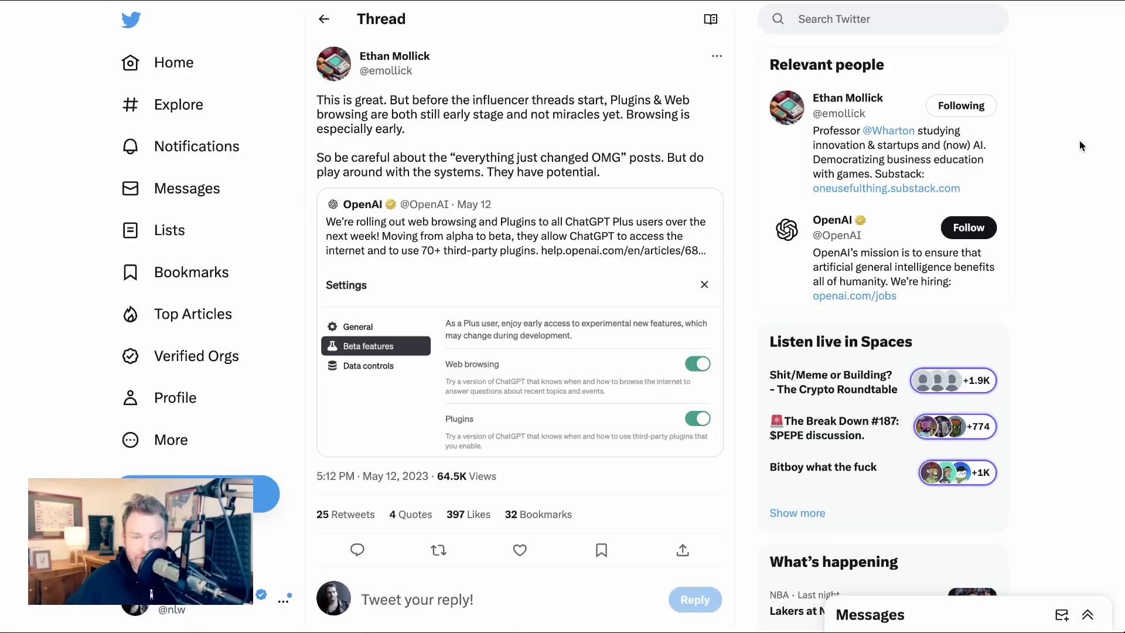
{"action": "mouse_move", "coordinate": [1076, 141]}
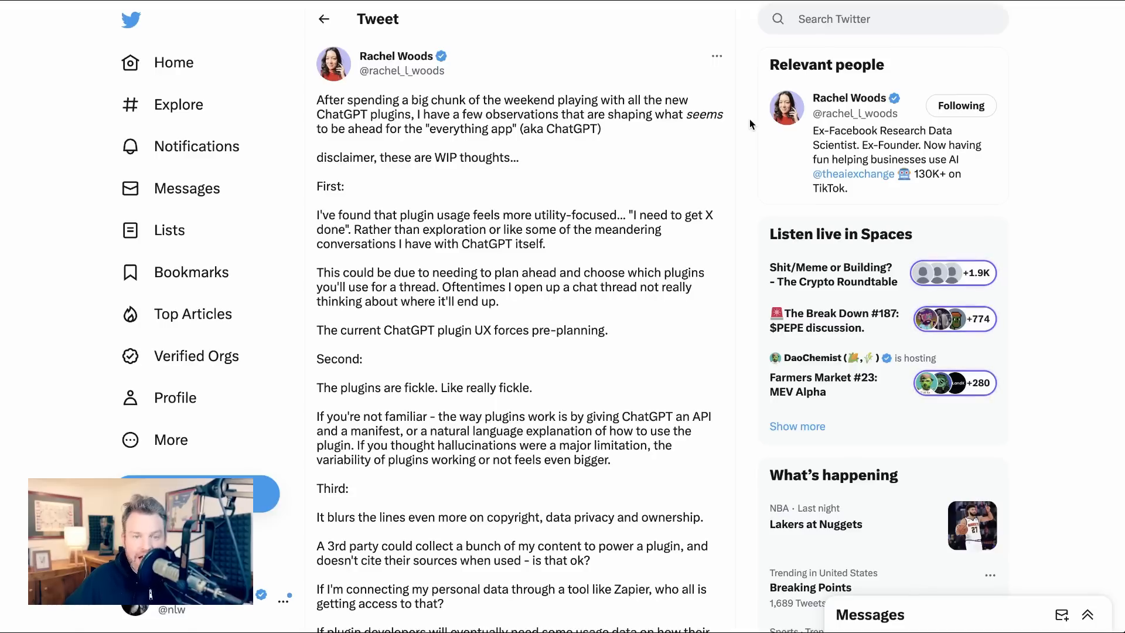
Scroll through Rachel Woods' plugin-observations tweet to its closing advice and the replies beneath
{"action": "scroll", "scroll_direction": "down", "scroll_amount": 3}
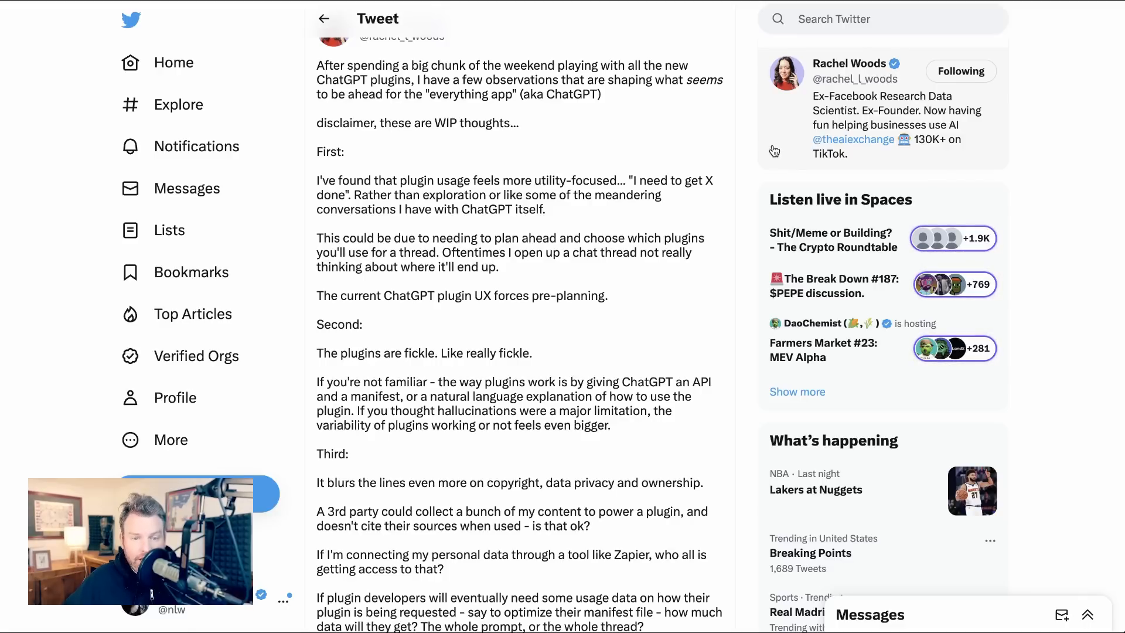
{"action": "scroll", "scroll_direction": "down", "scroll_amount": 3}
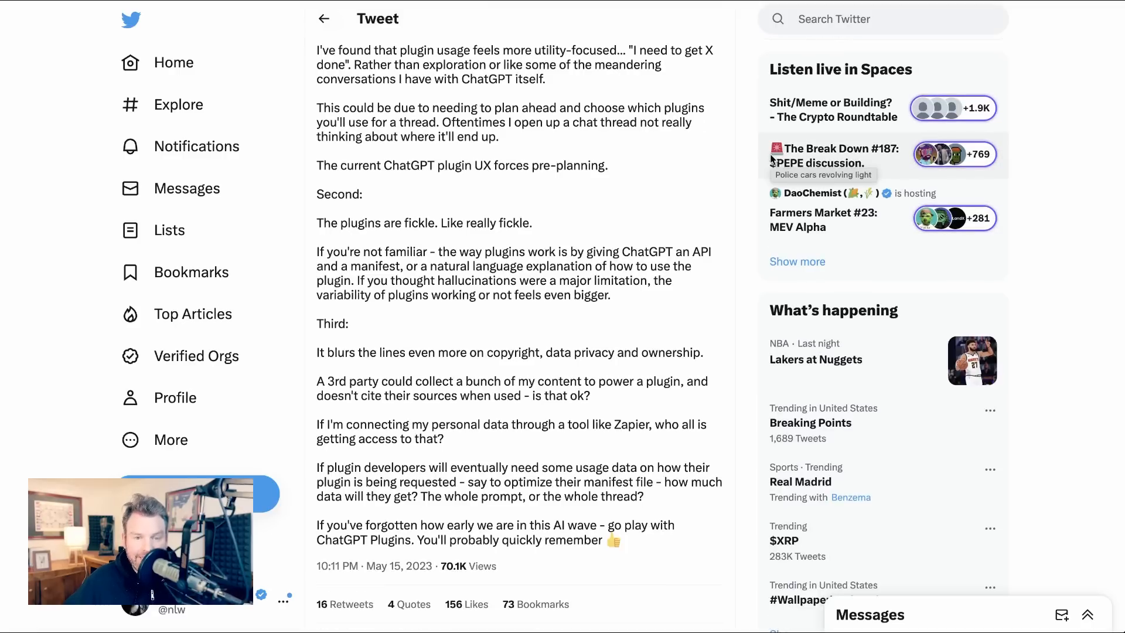
{"action": "scroll", "scroll_direction": "down", "scroll_amount": 3}
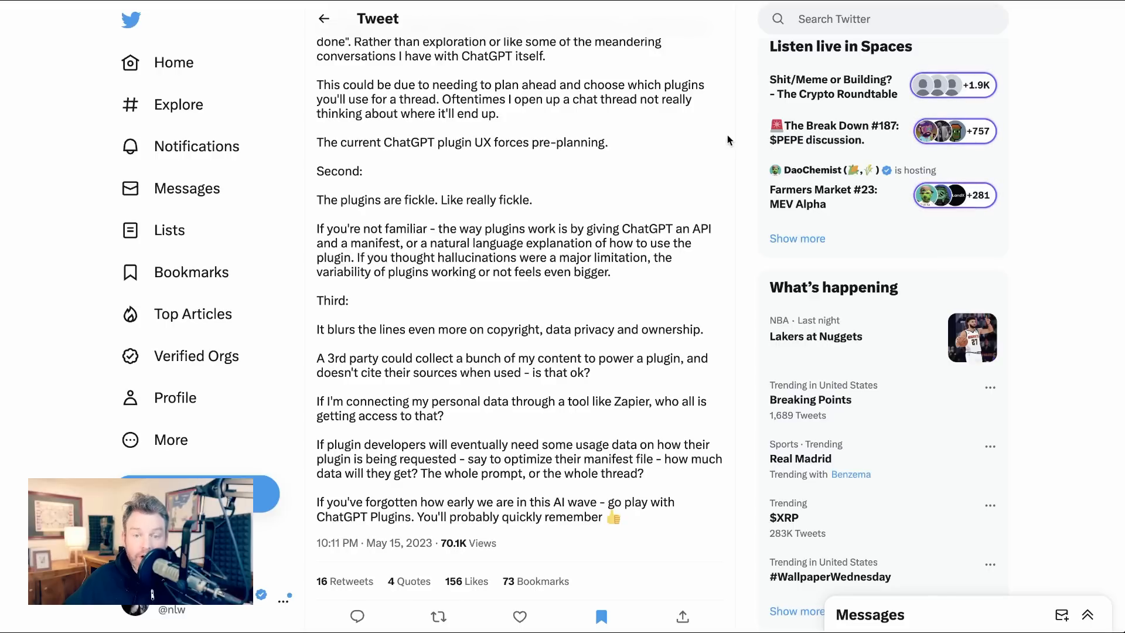
{"action": "scroll", "scroll_direction": "down", "scroll_amount": 3}
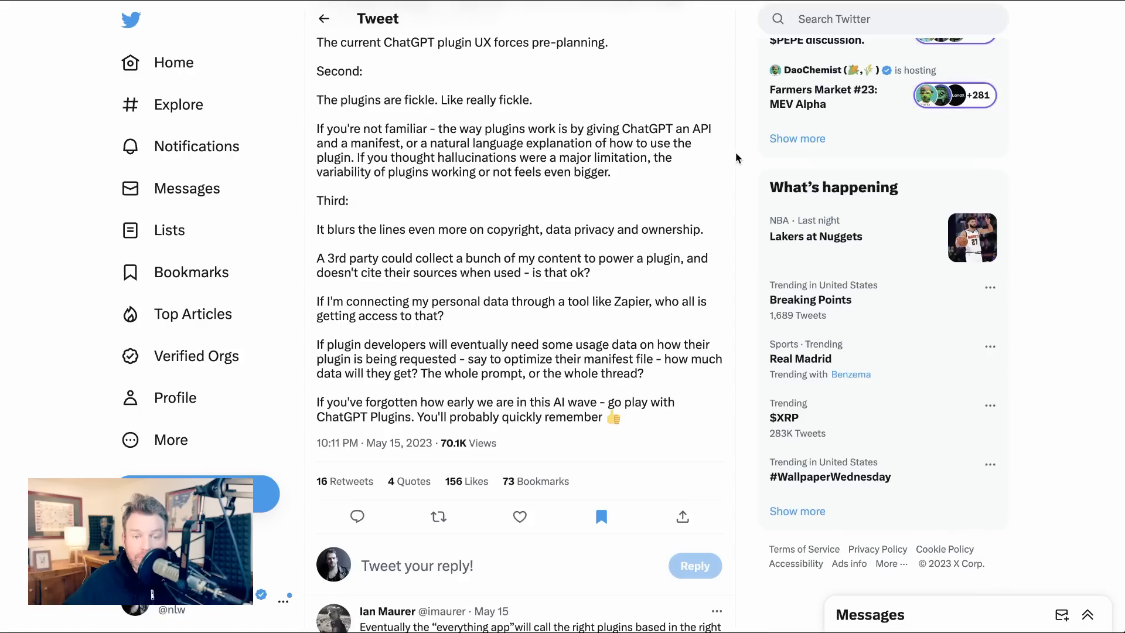